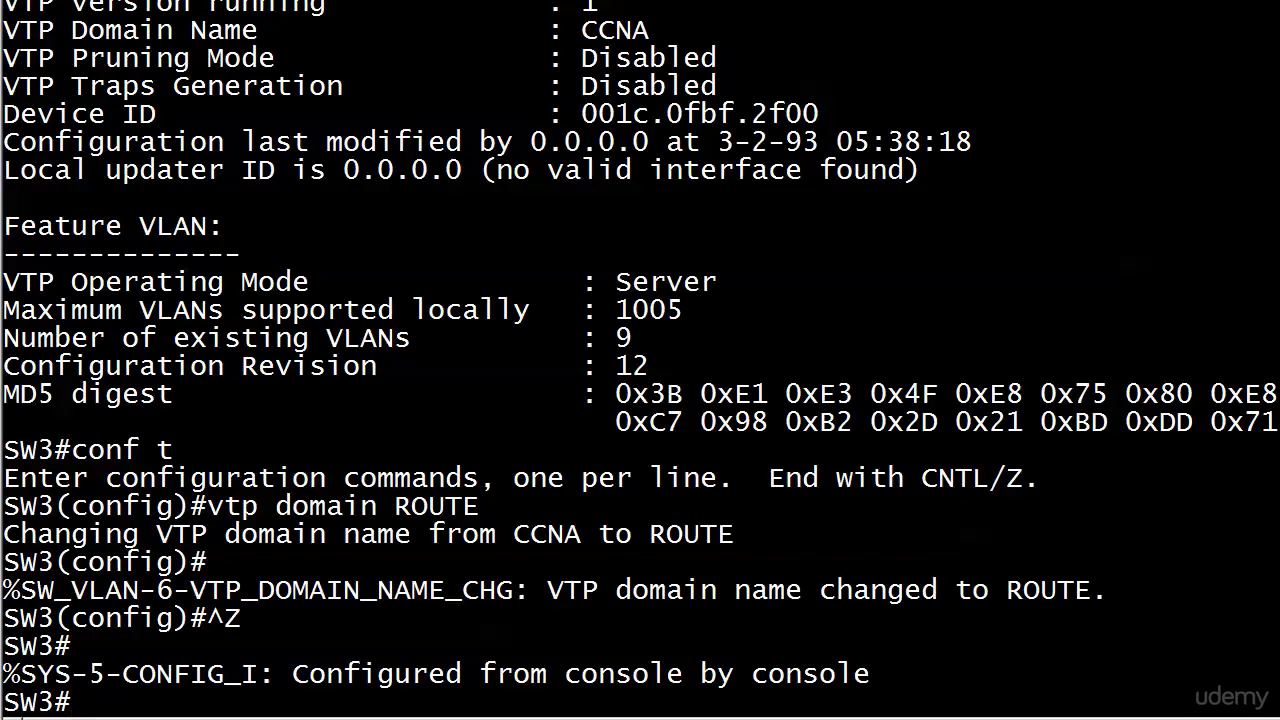
Run show vtp status to confirm domain ROUTE, revision 0, and the domain-mismatch message
type("show vtp status")
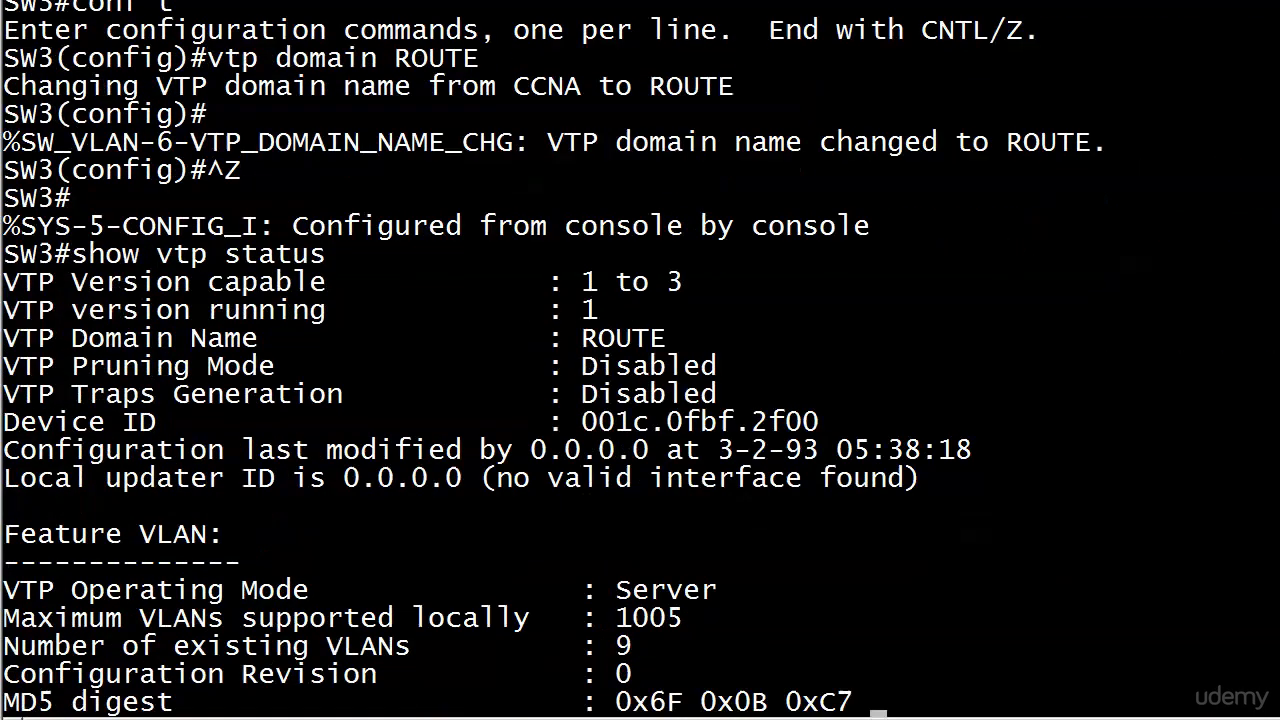
scroll("down", 3)
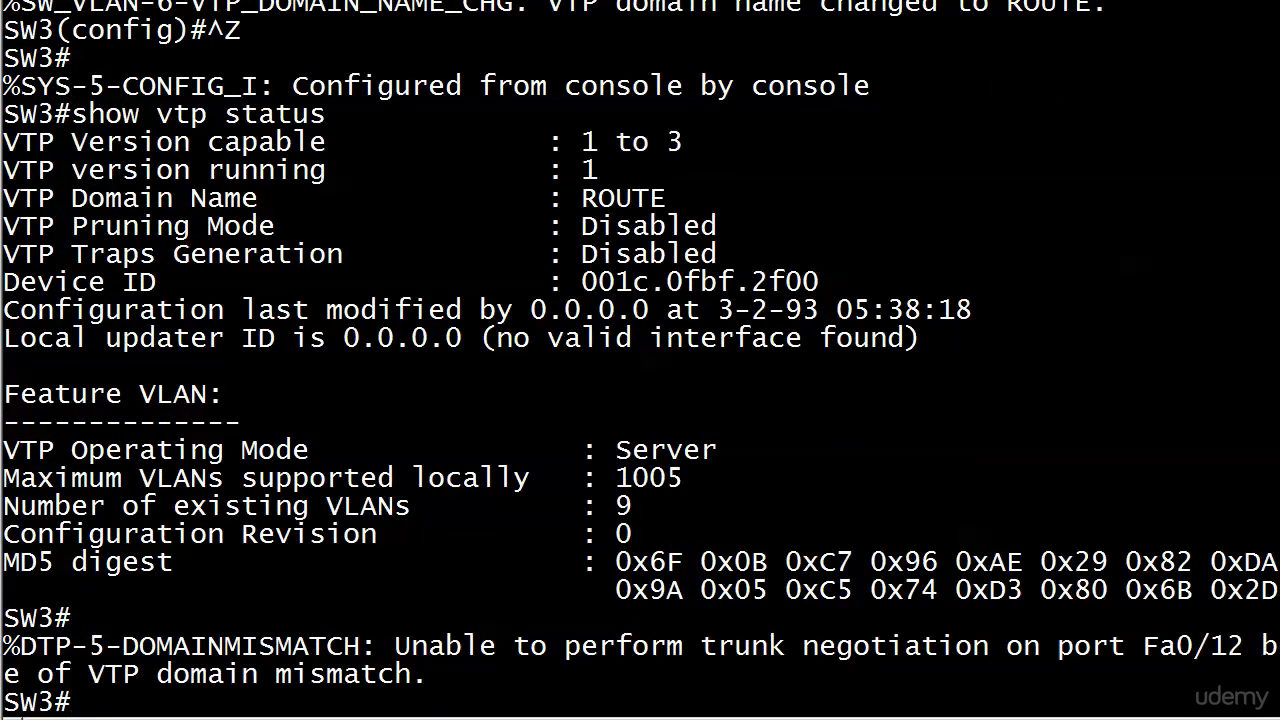
right_click(460, 395)
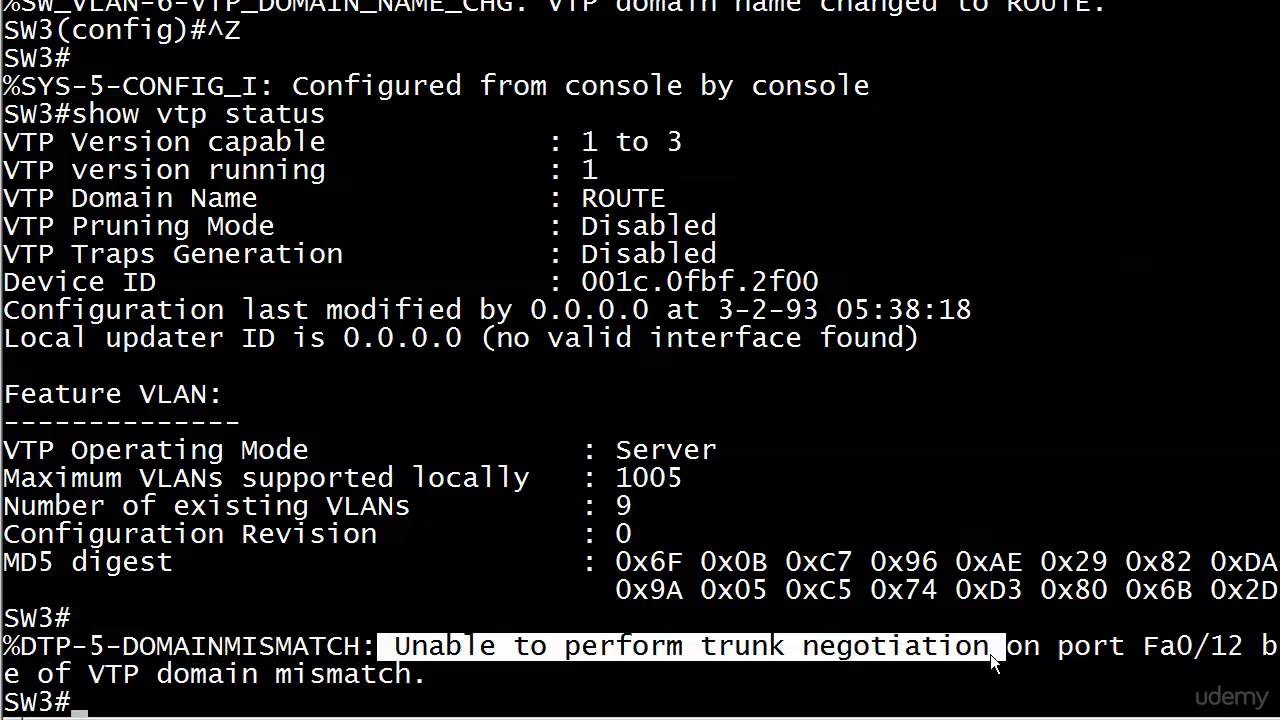
key("enter")
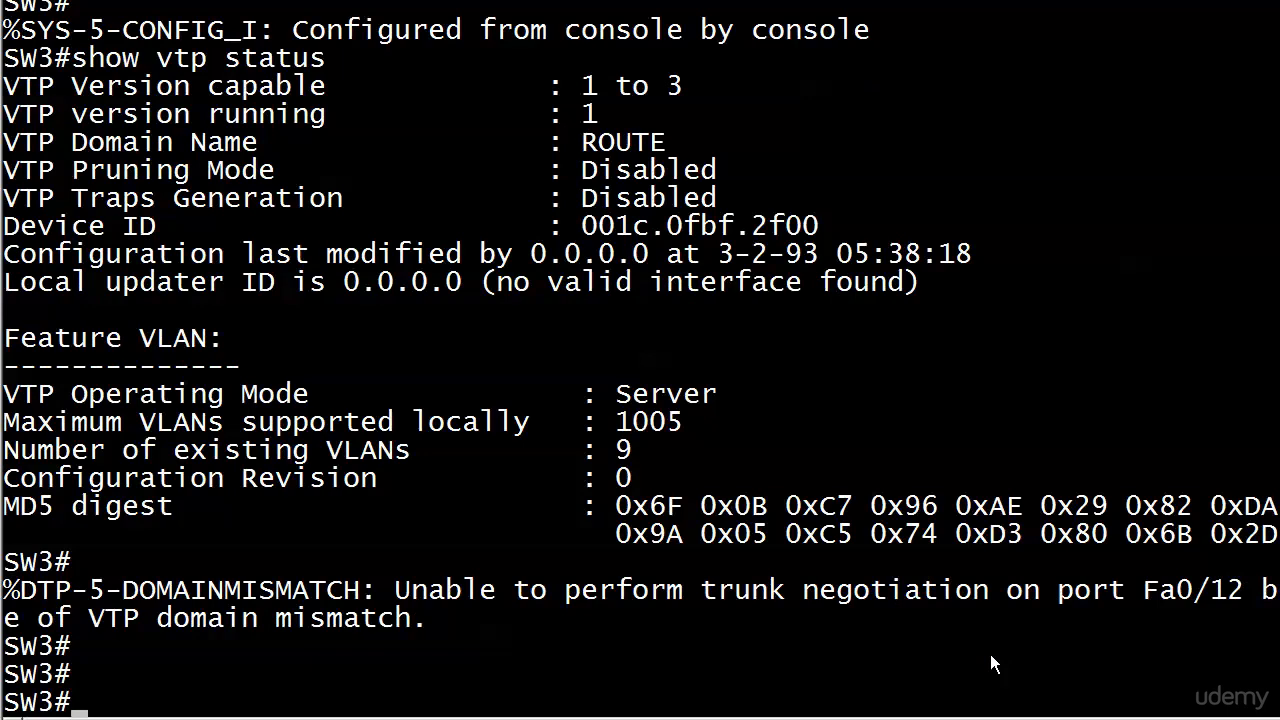
Set the VTP domain to CCNA and check that the configuration revision reads 12
type("conf t")
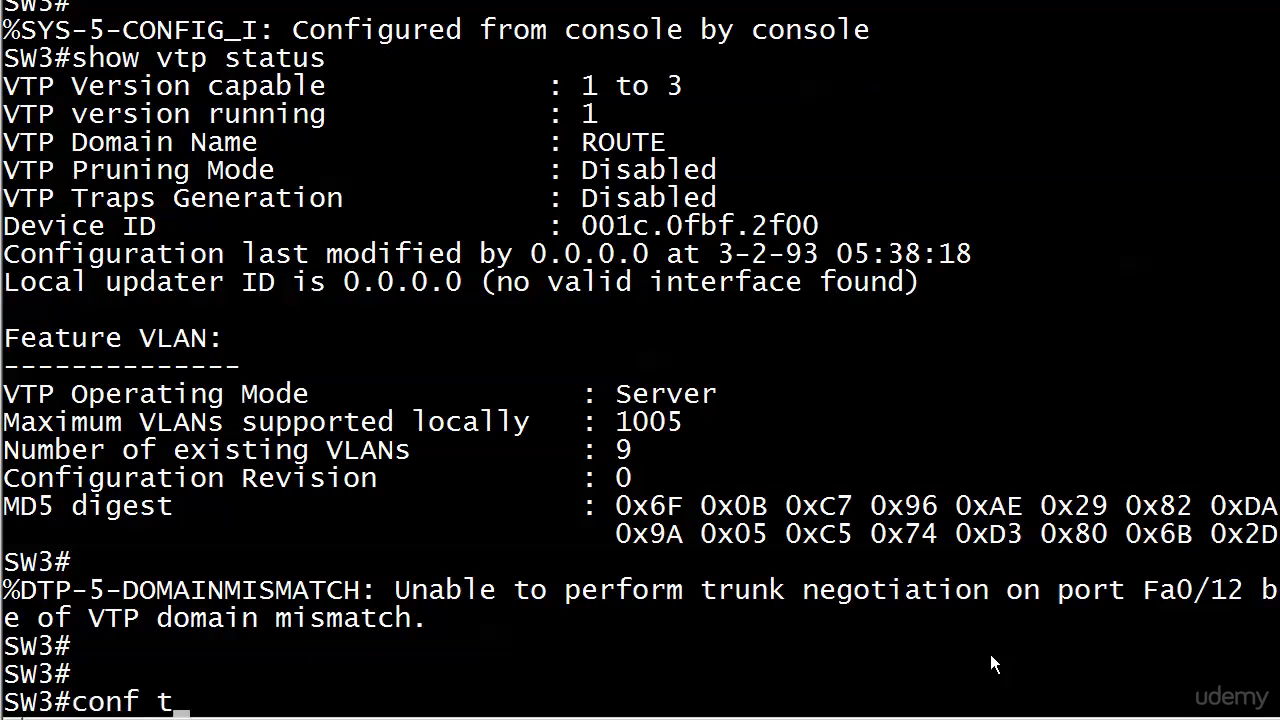
type("vtp domain CCNA")
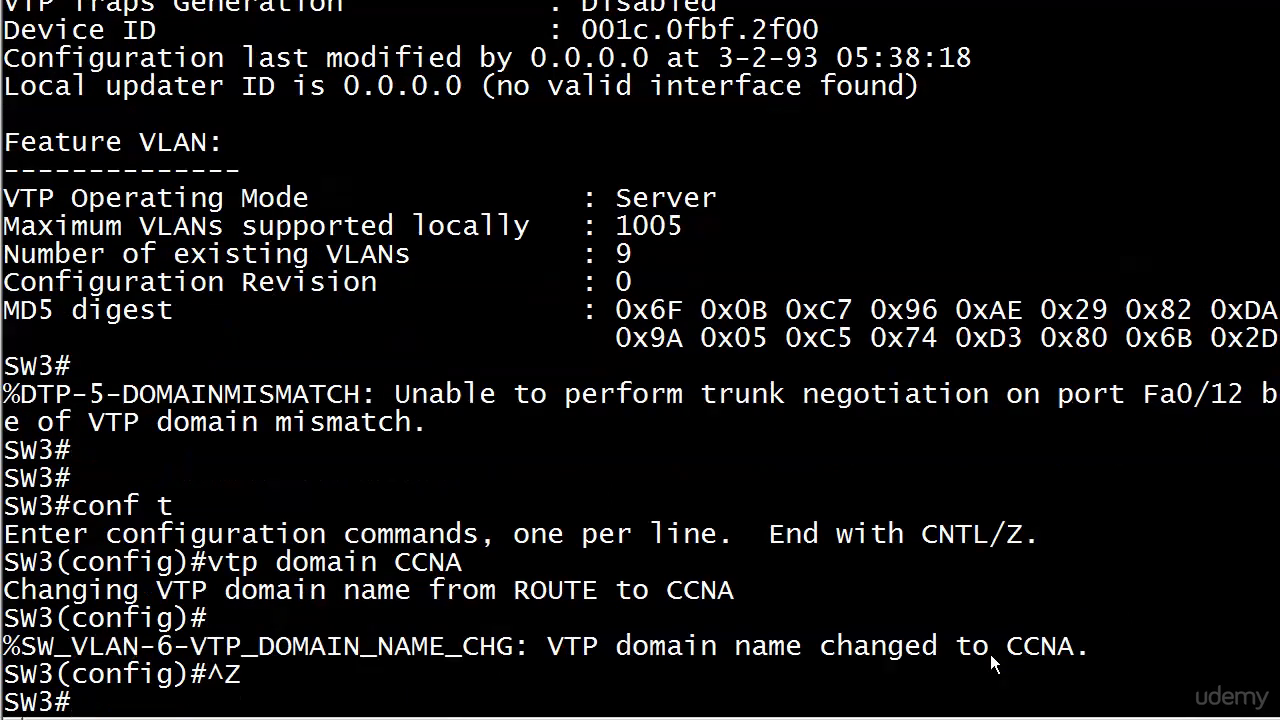
key("Return")
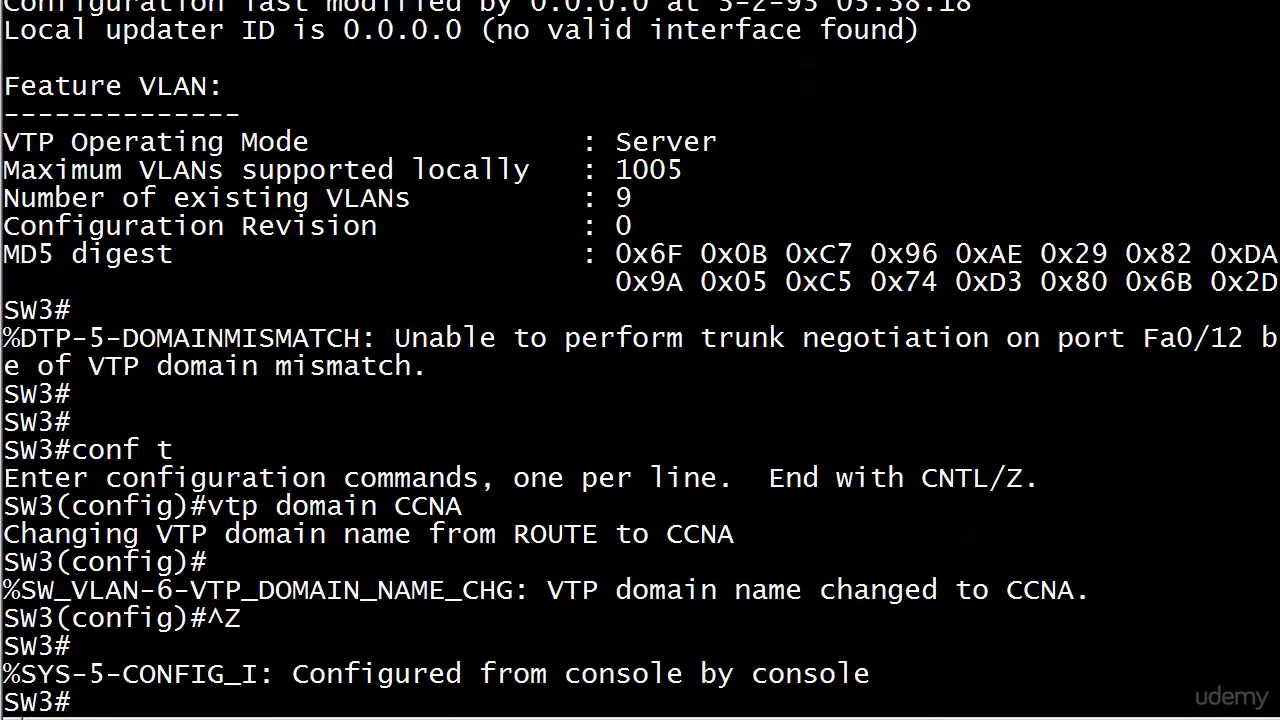
type("show vtp status")
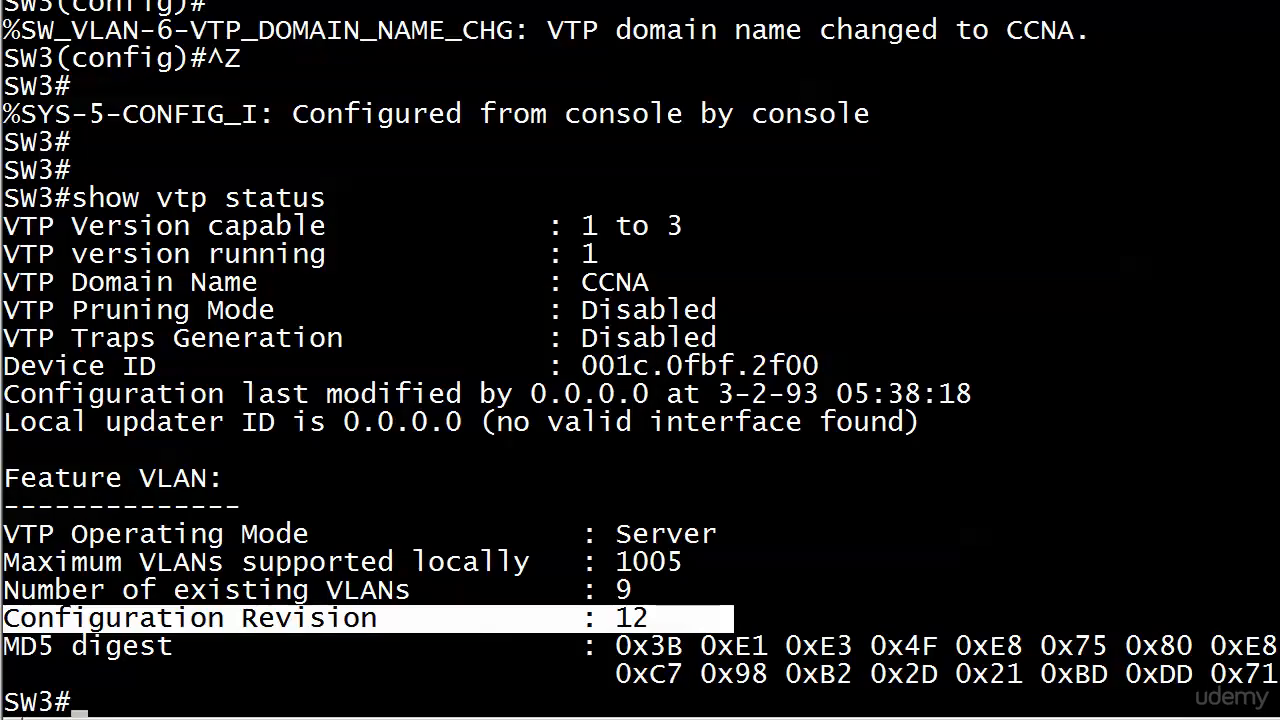
Set VTP mode to transparent, check revision 0, then set server mode again
type("vtp mode")
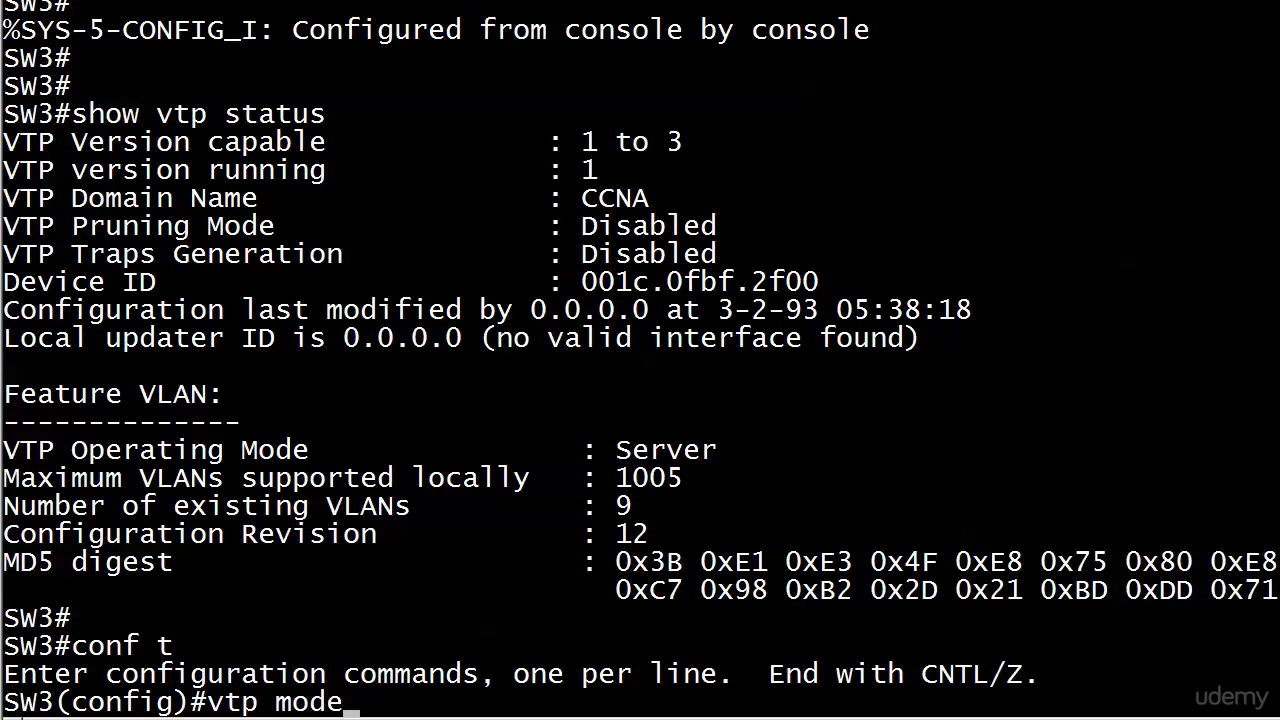
type("trans")
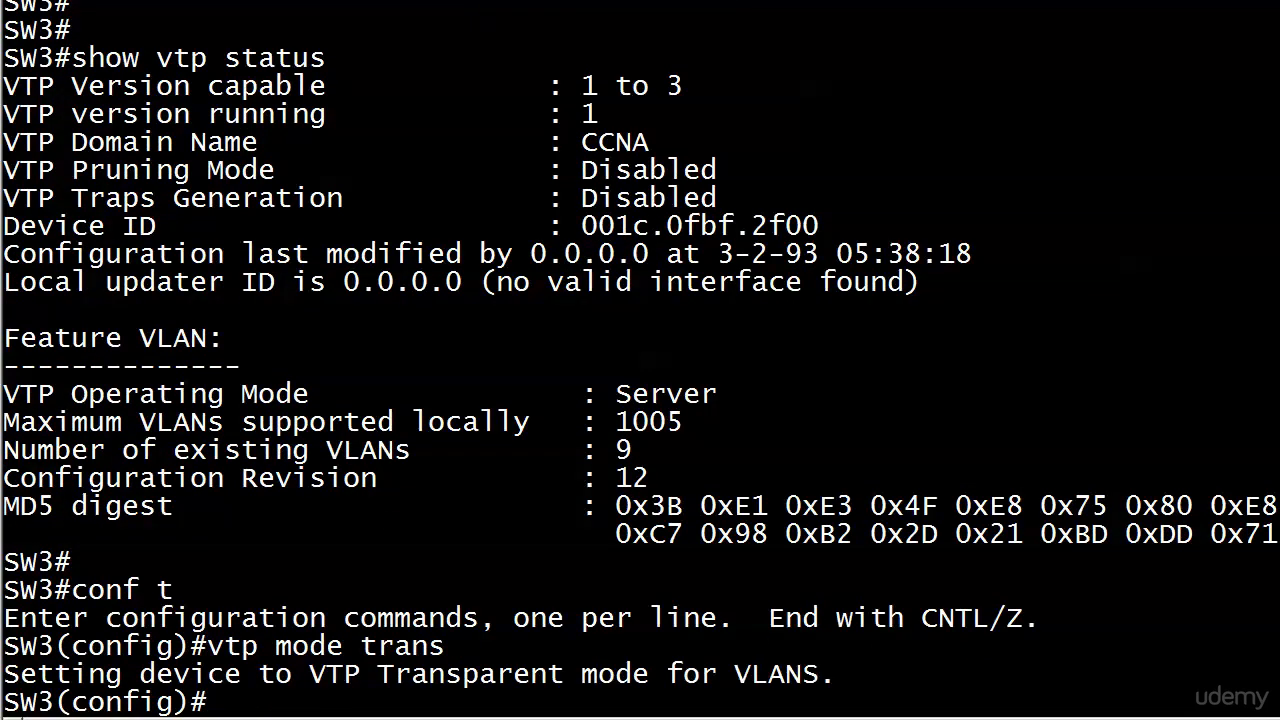
key("ctrl+z")
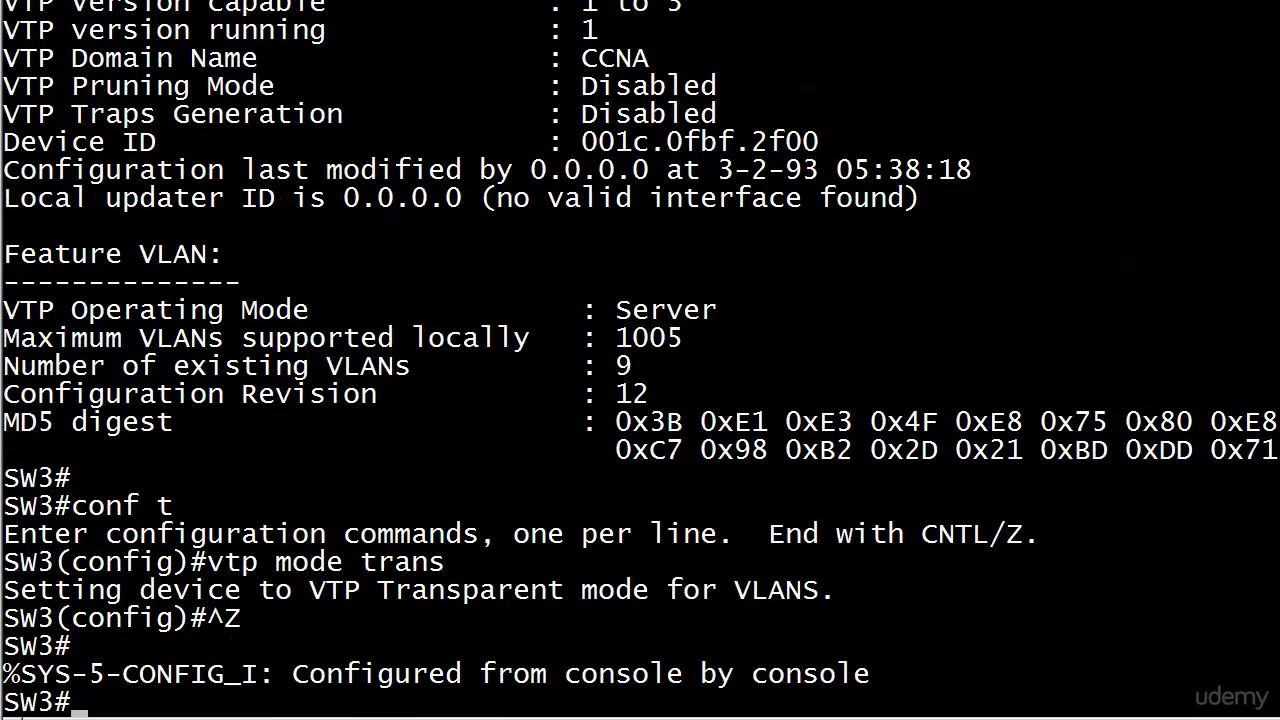
type("show vtp status")
type("vtp mode server")
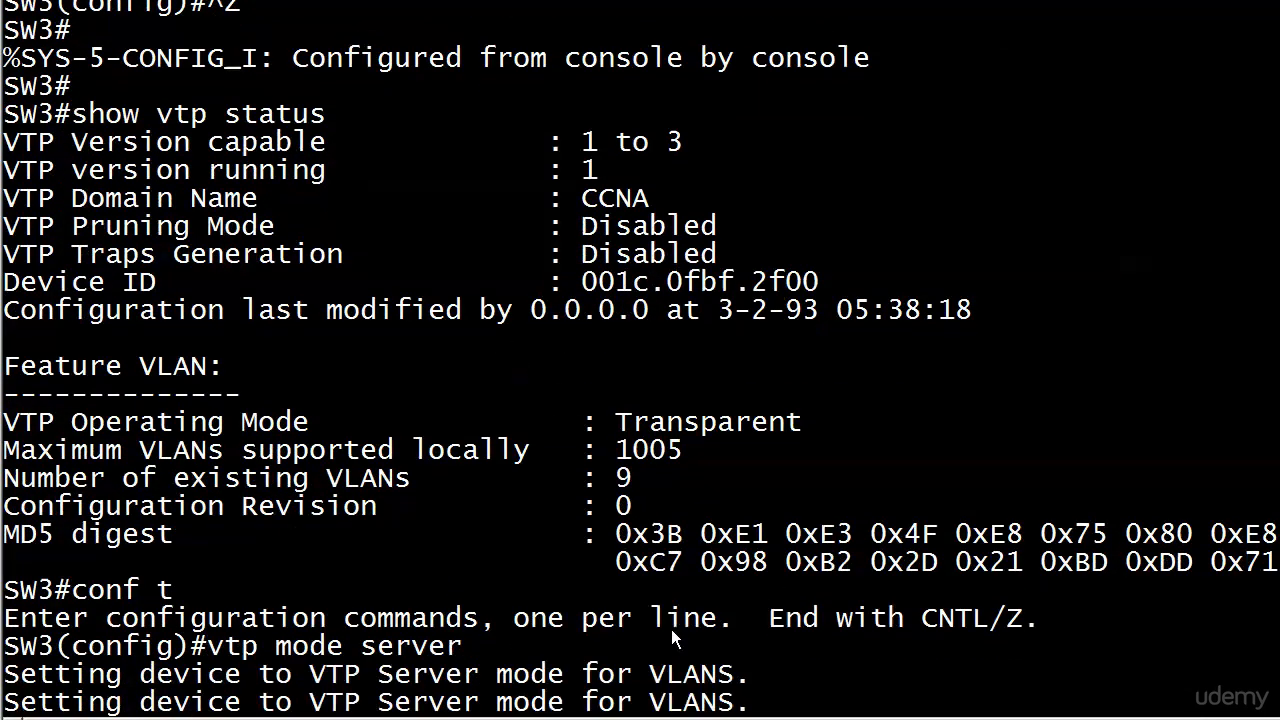
key("ctrl+z")
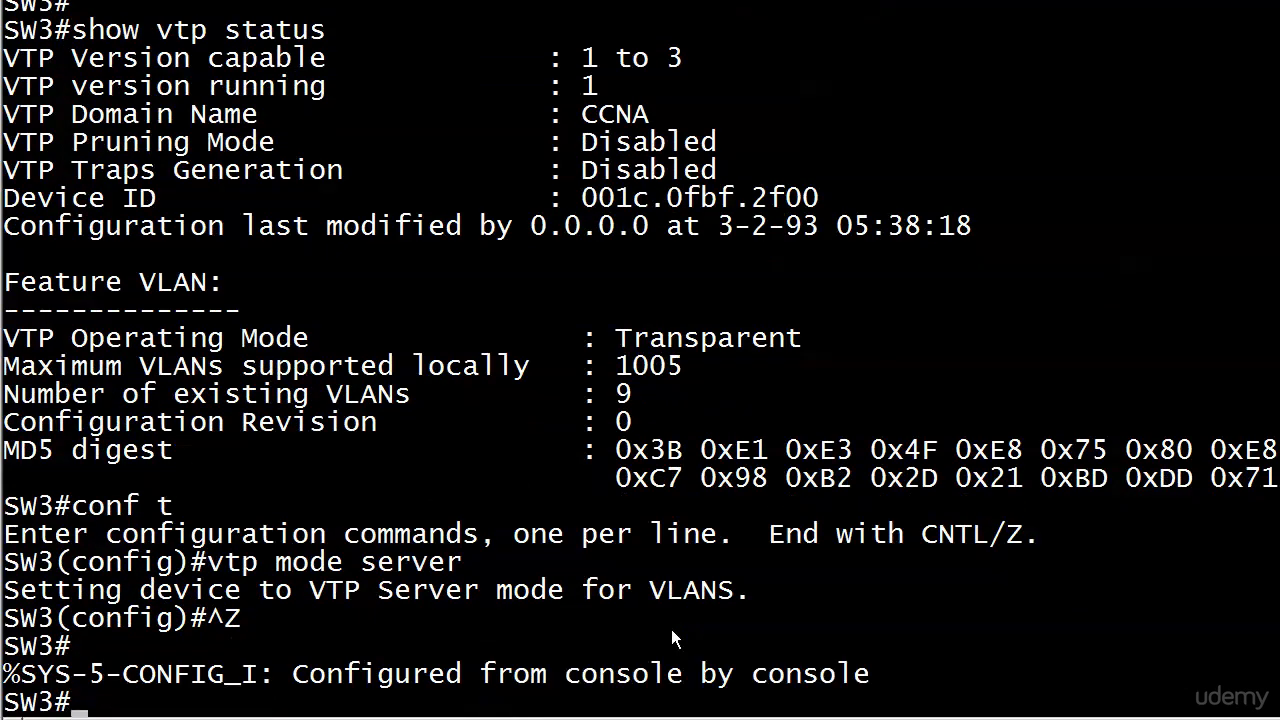
mouse_move(400, 368)
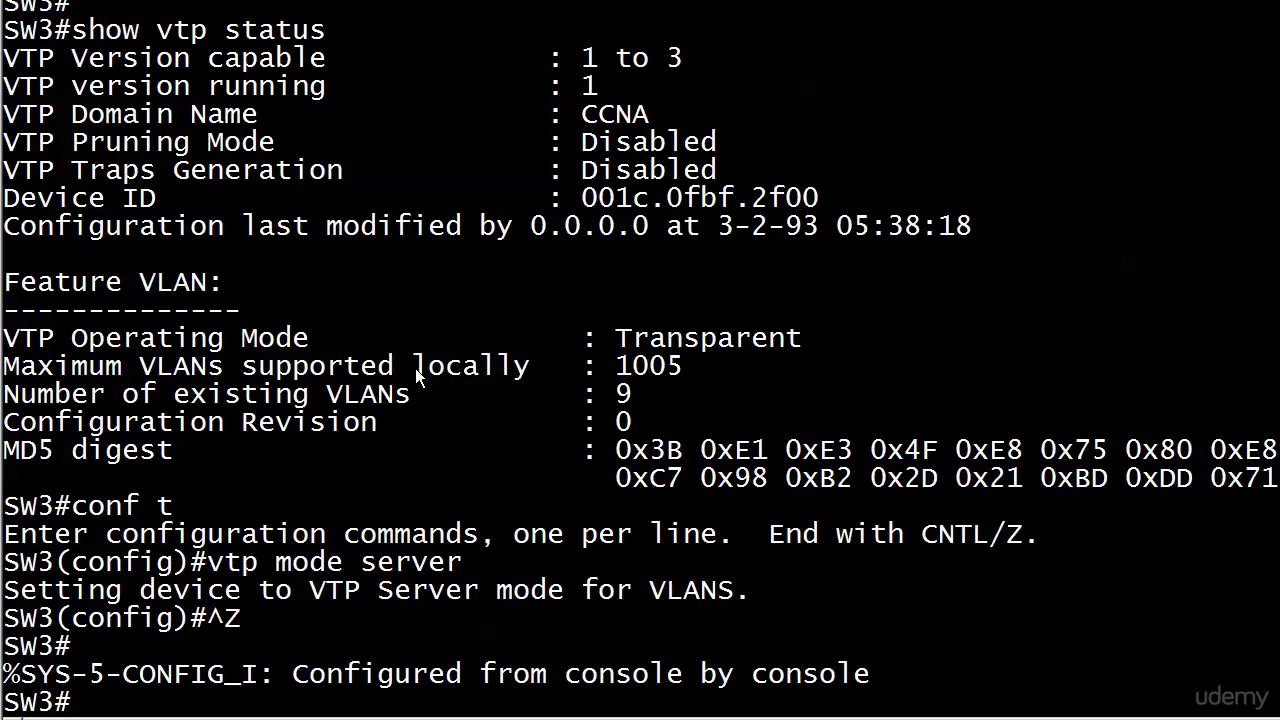
double_click(155, 338)
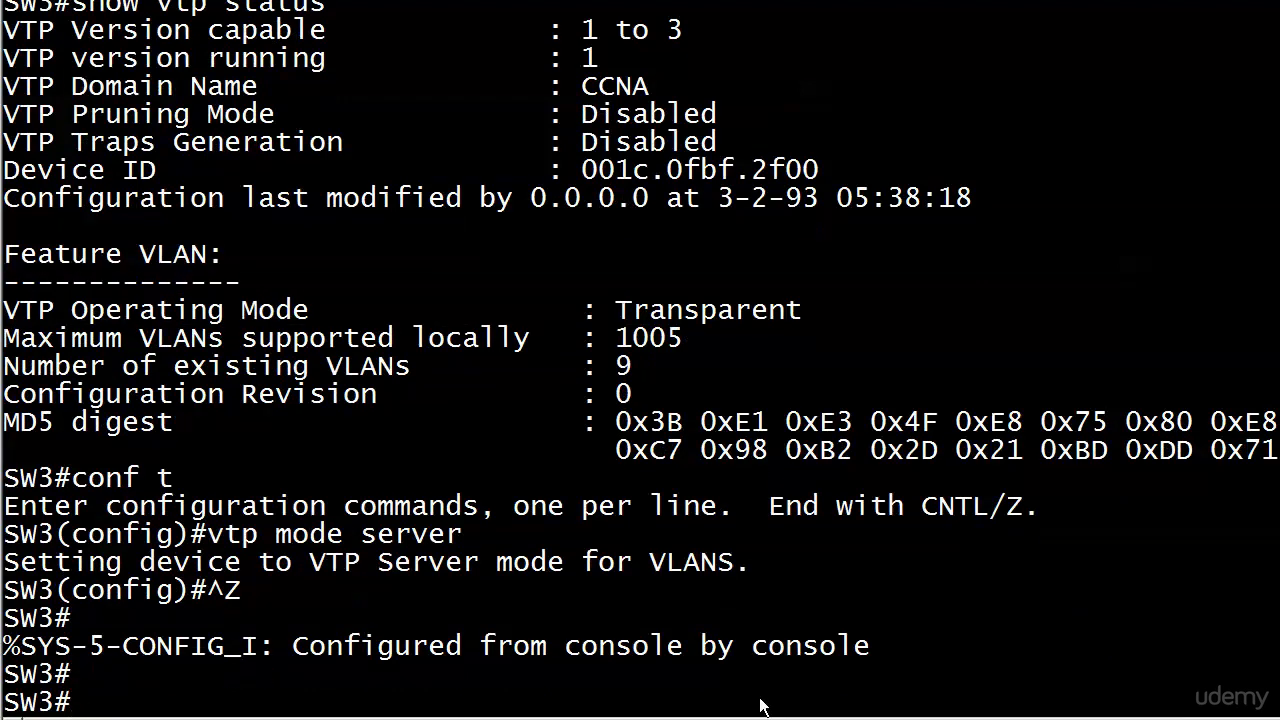
Show VTP status confirming server mode and revision 12, then begin show flash and write erase
type("show vtp")
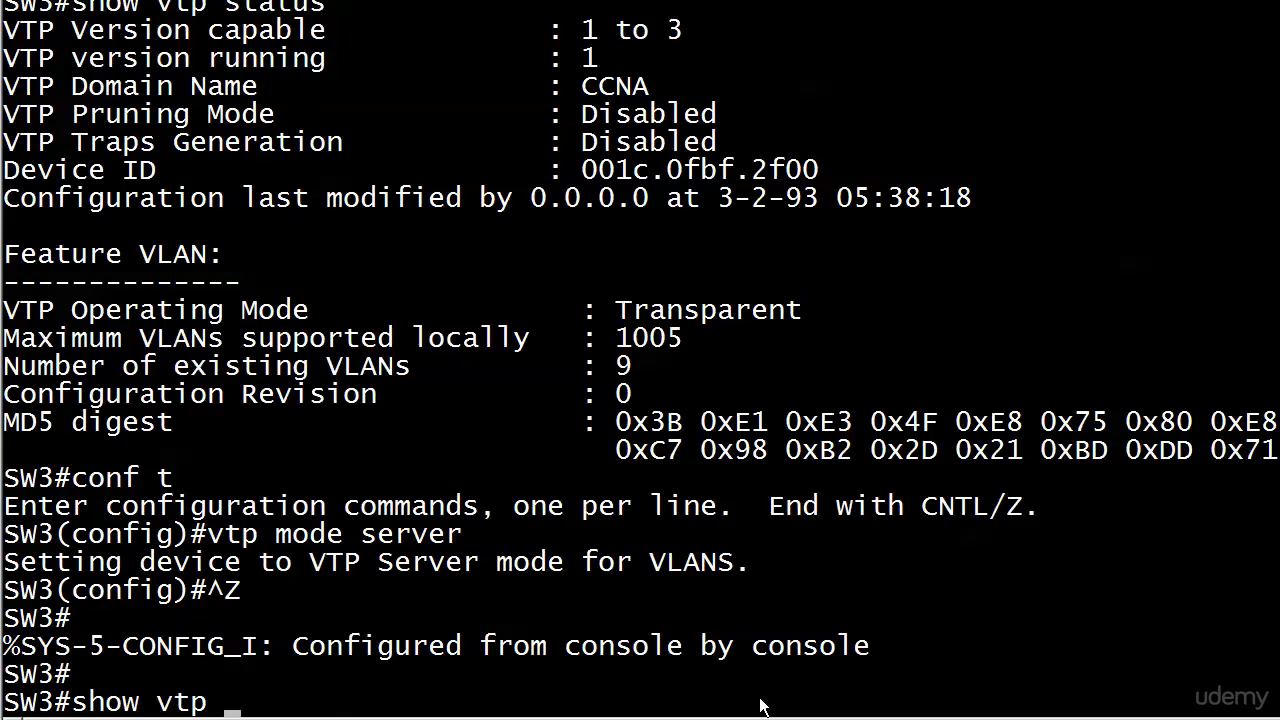
key("Return")
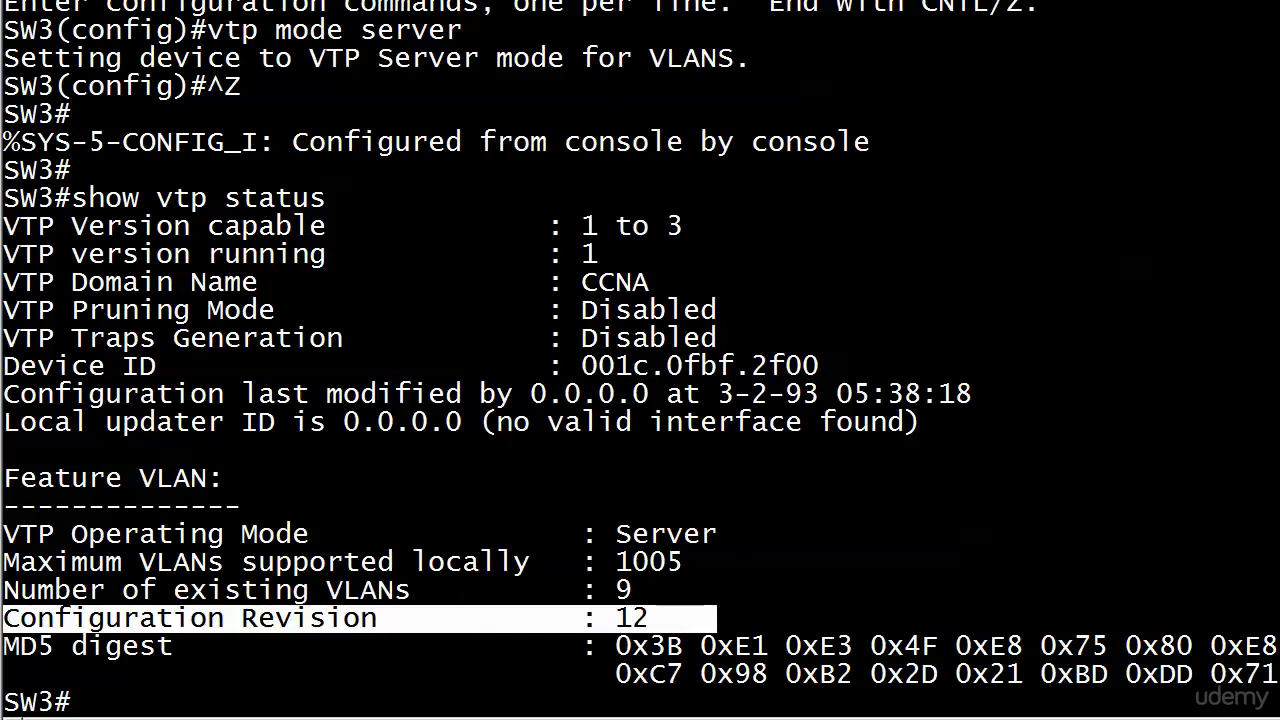
type("s")
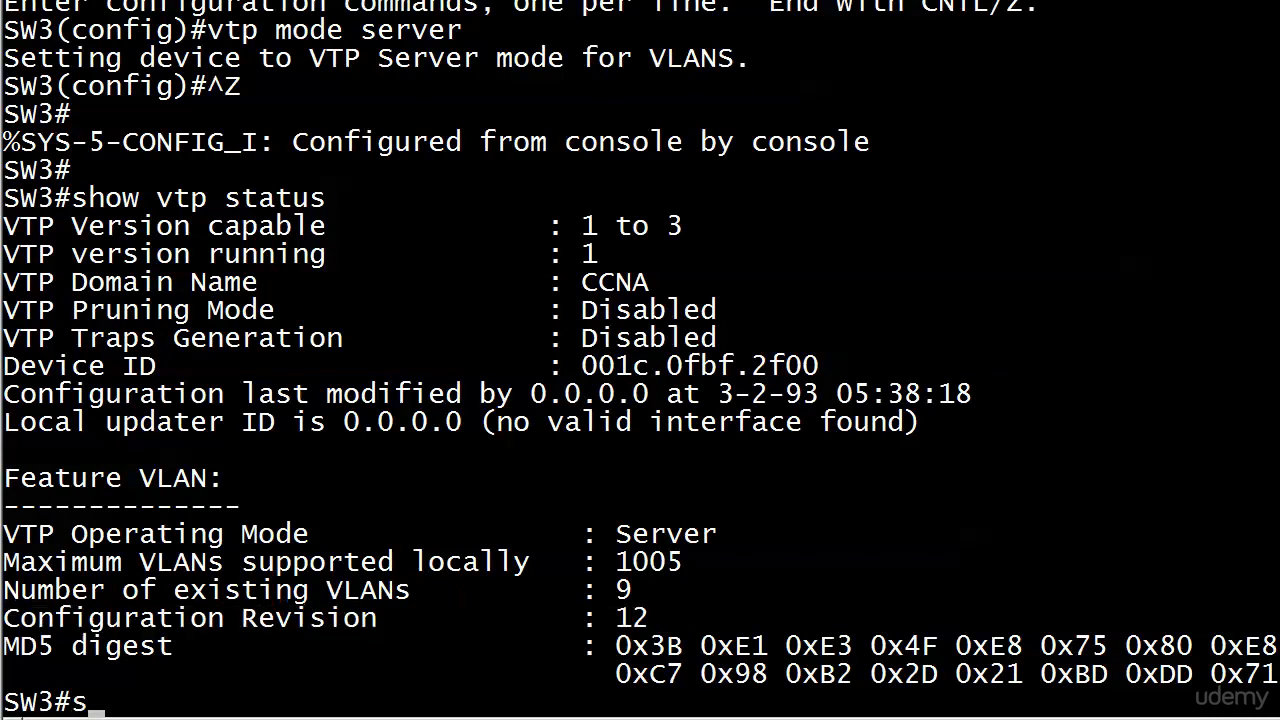
type("how fla")
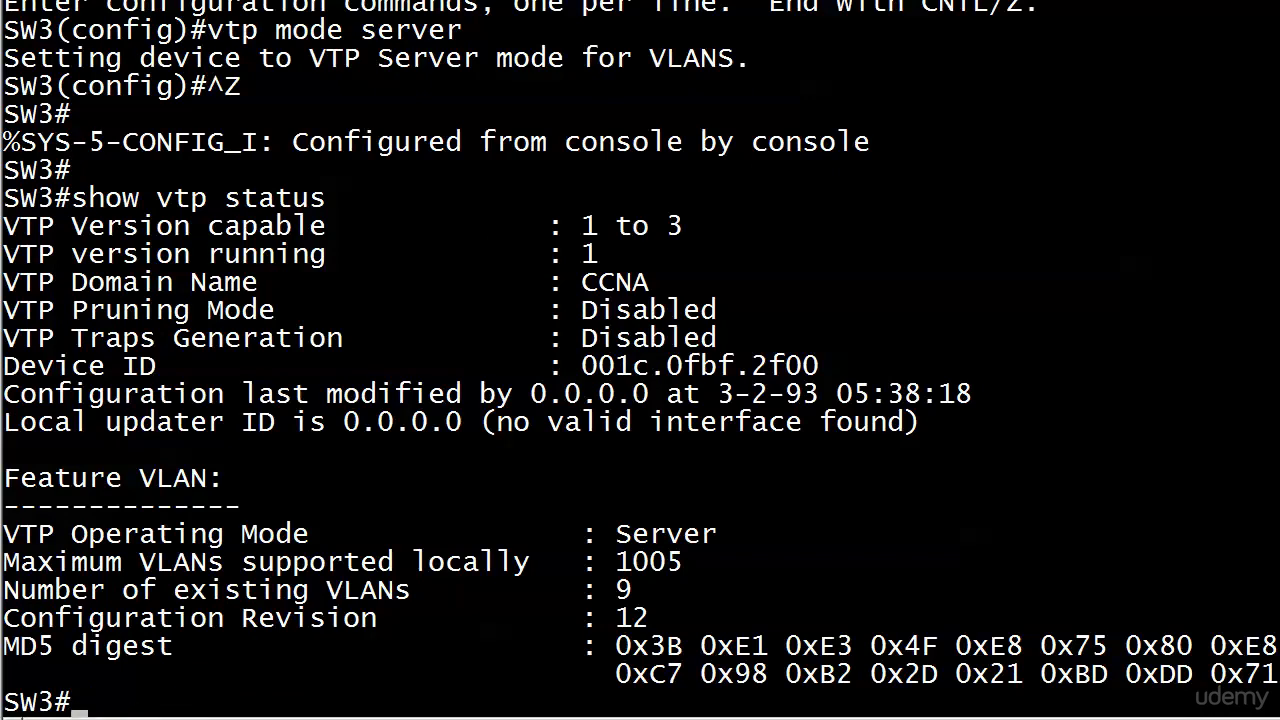
type("write erase")
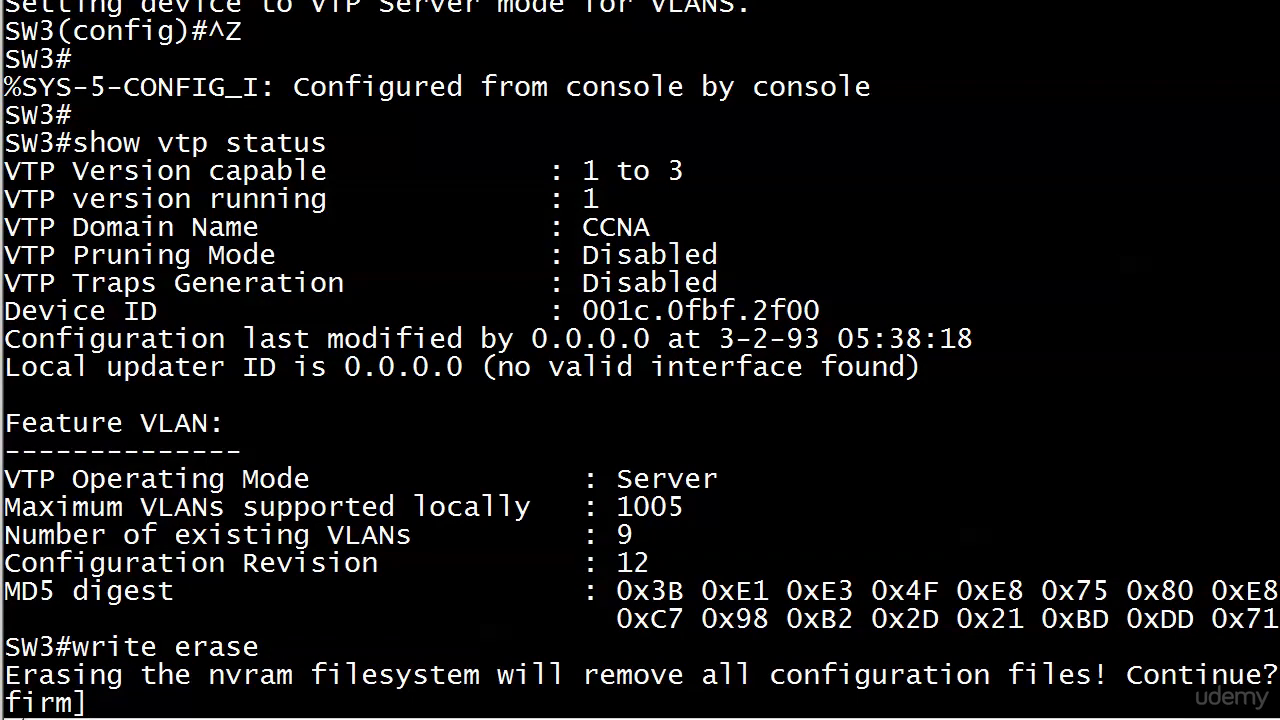
Confirm the NVRAM erase and the reload without saving the running configuration
key("enter")
type("reload")
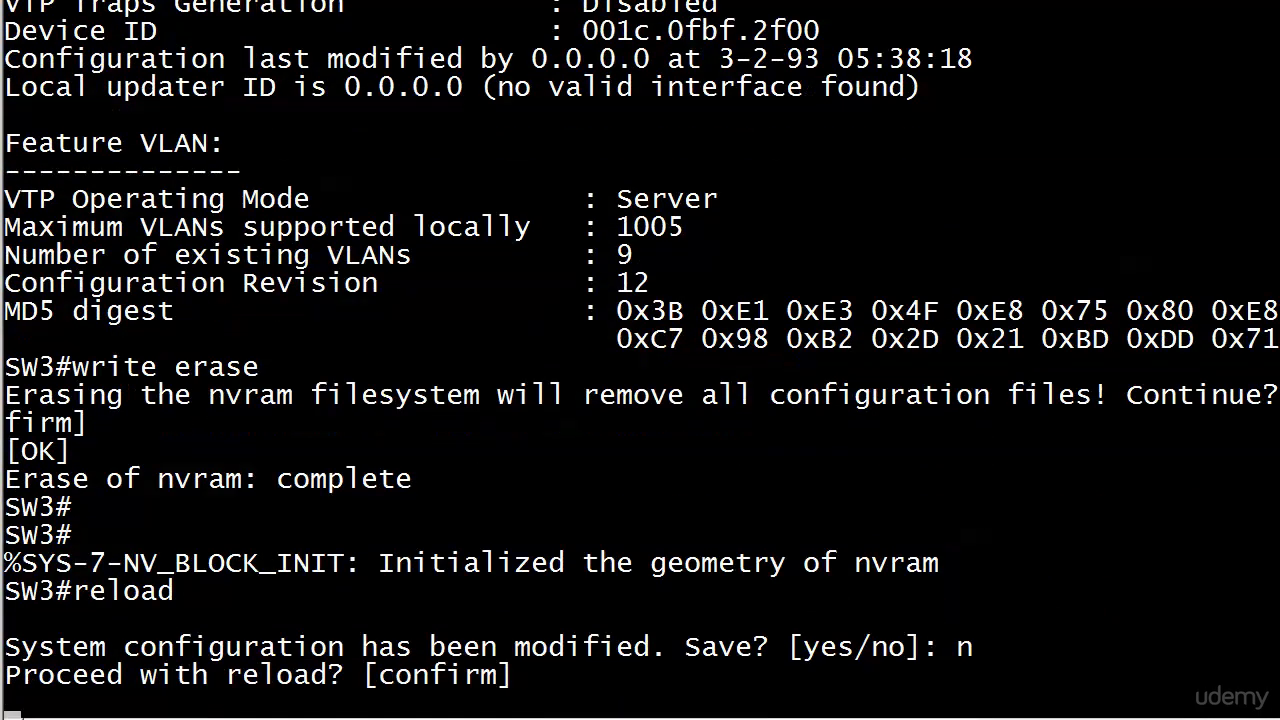
key("enter")
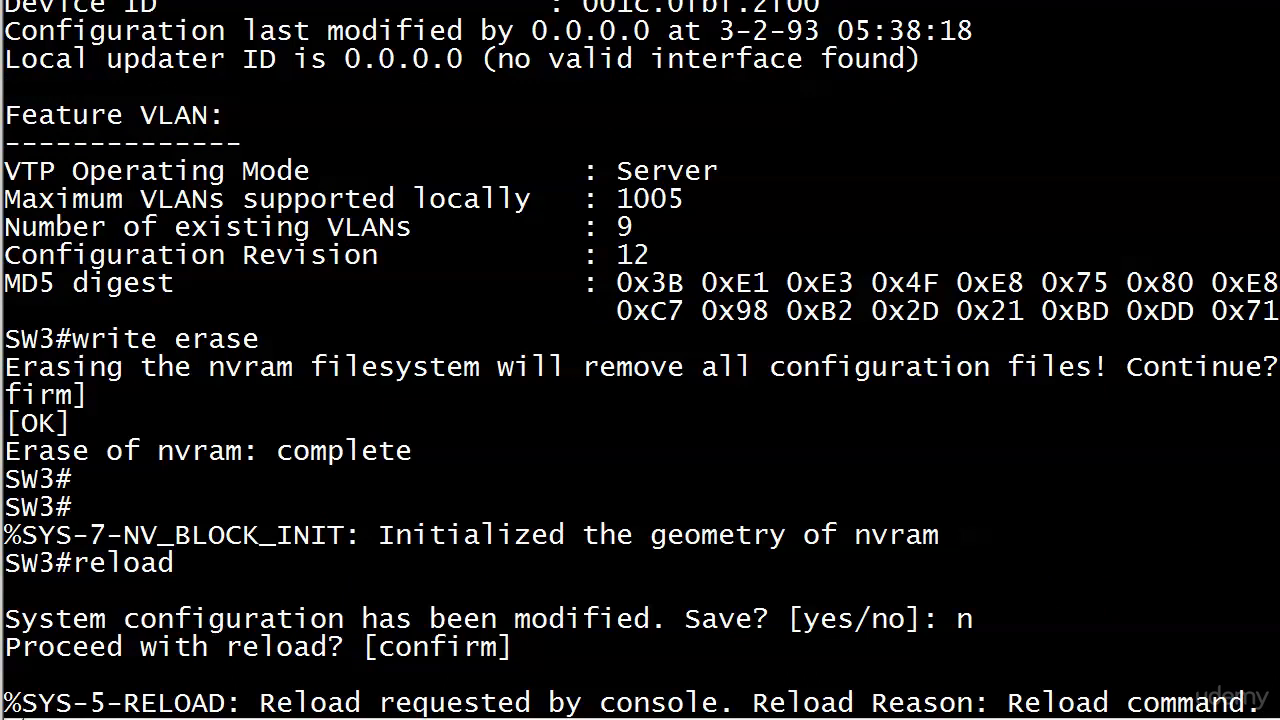
mouse_move(1082, 185)
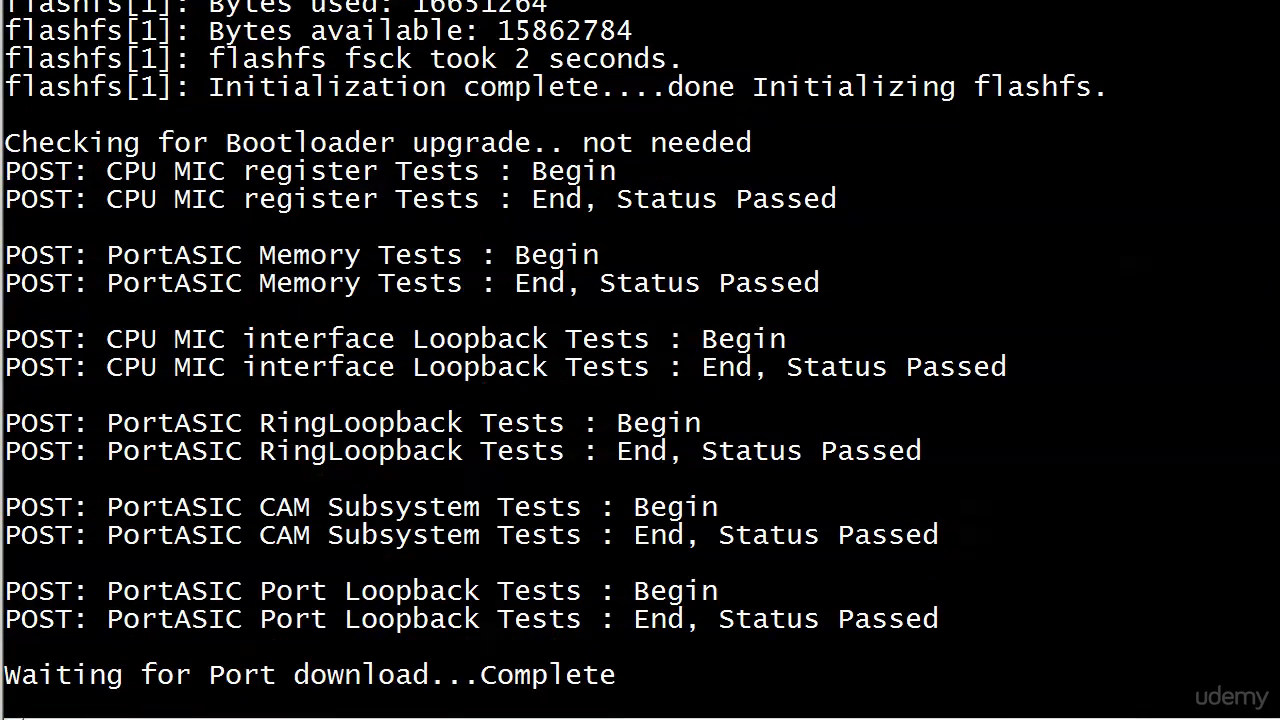
Decline initial setup, enter enable mode, and run show vlan brief showing ACCOUNTING, 150, 222, 333
scroll("down", 3)
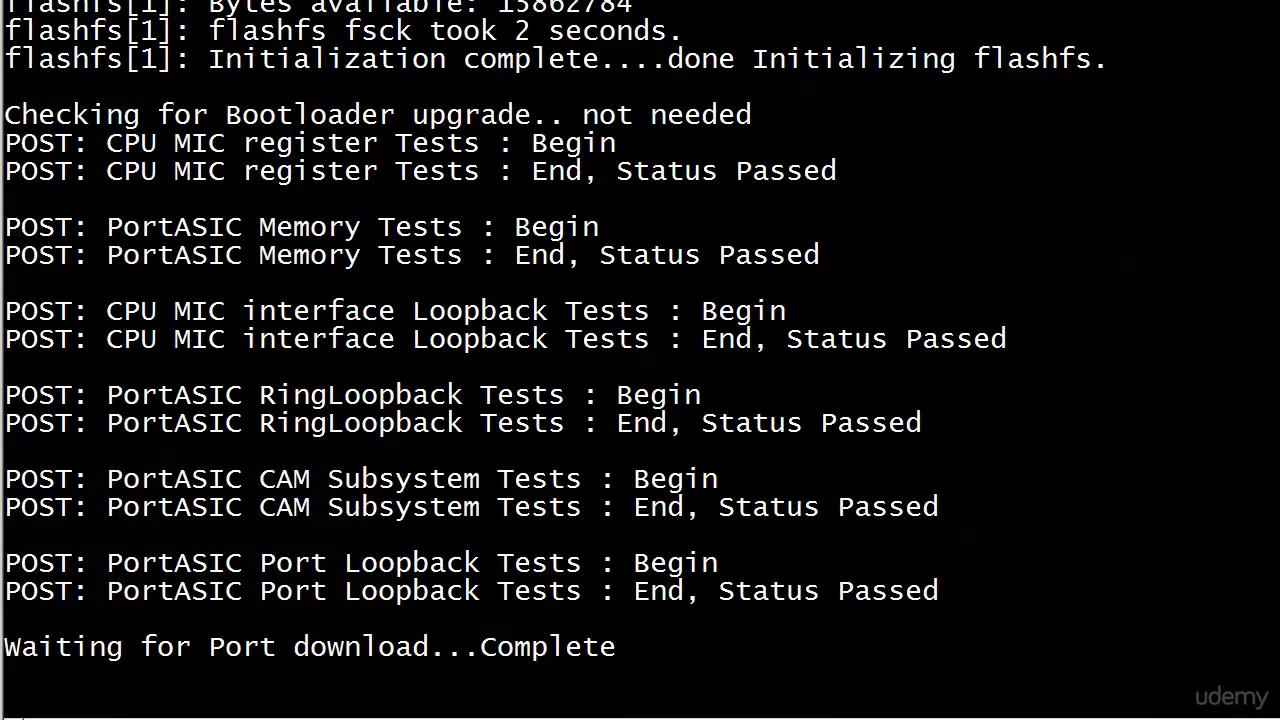
scroll("down", 3)
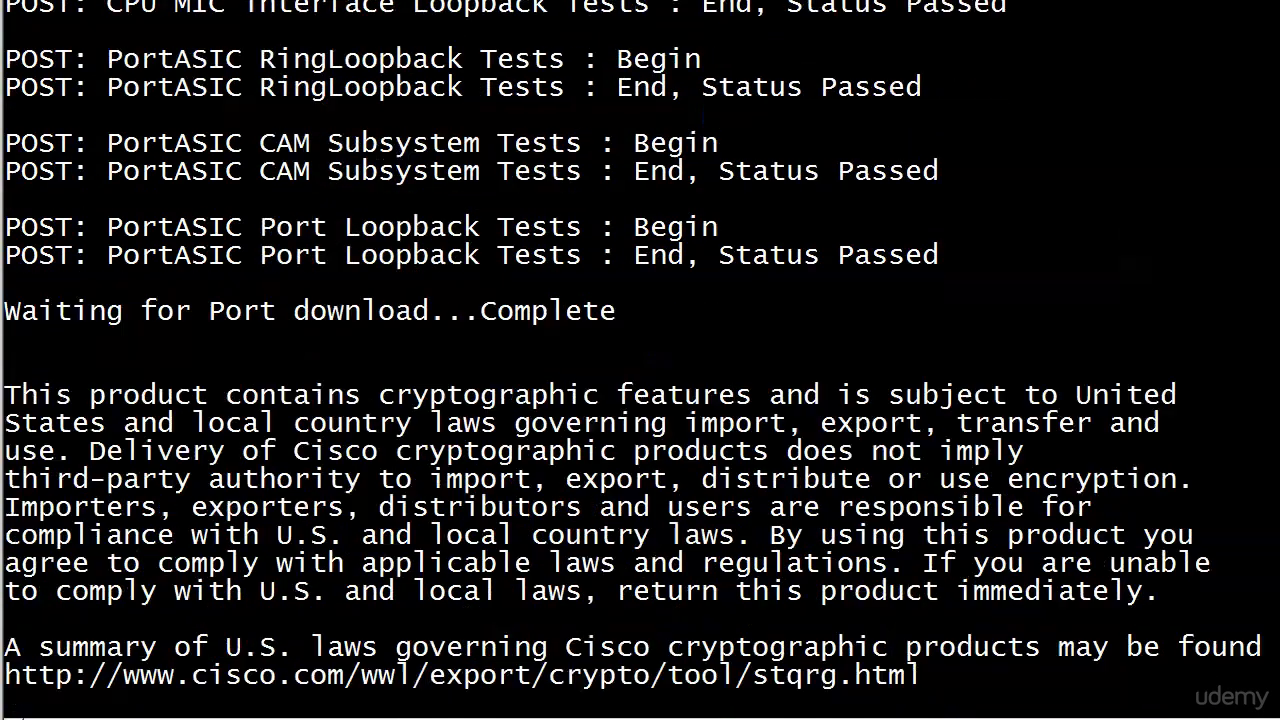
scroll("down", 3)
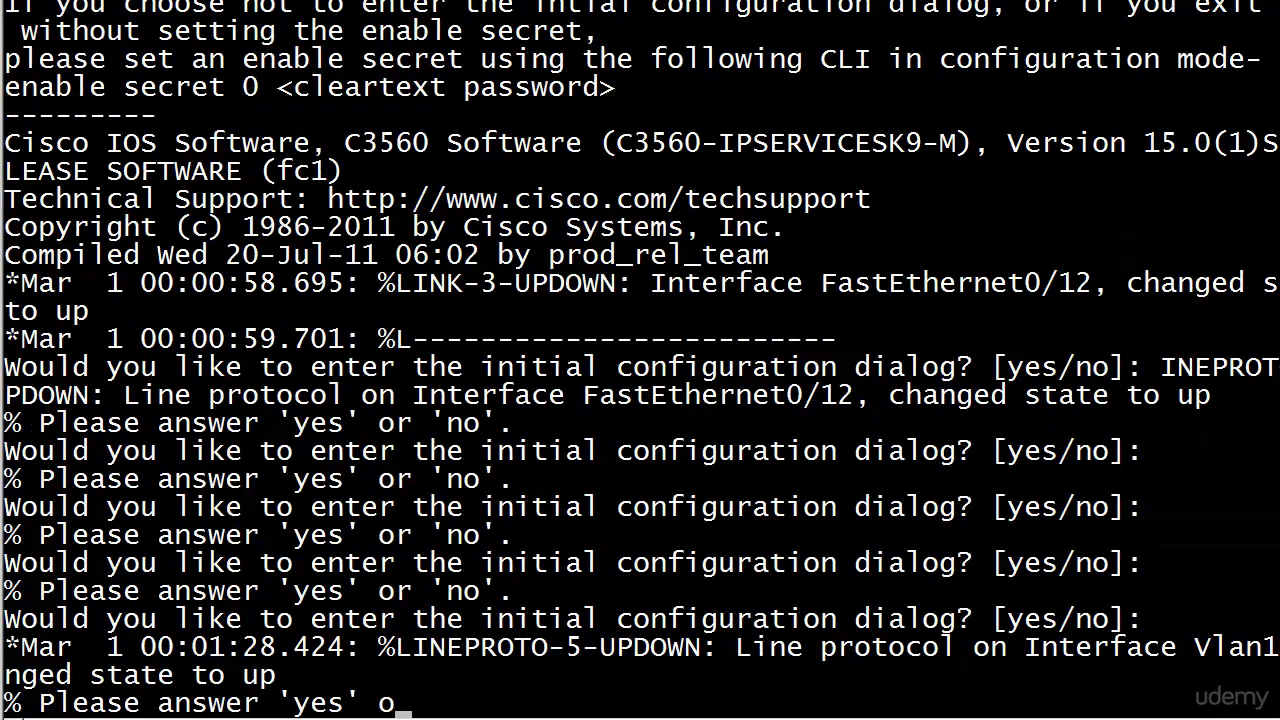
scroll("down", 3)
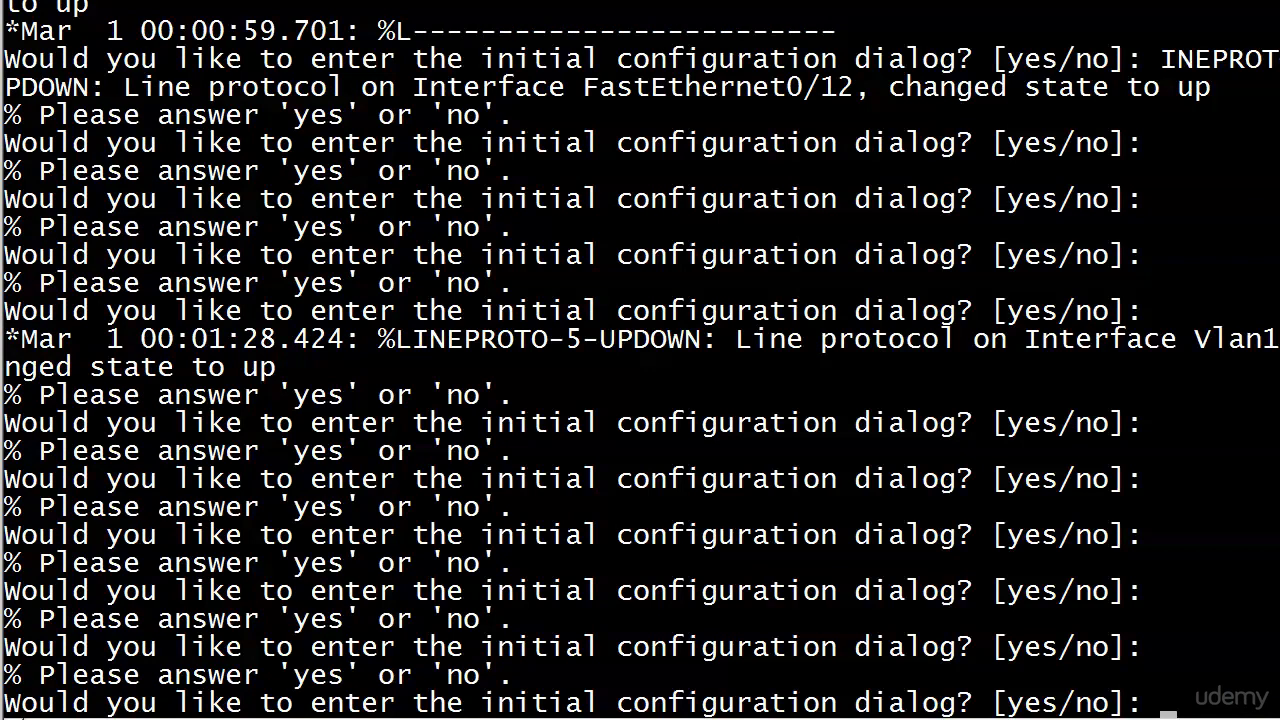
type("en")
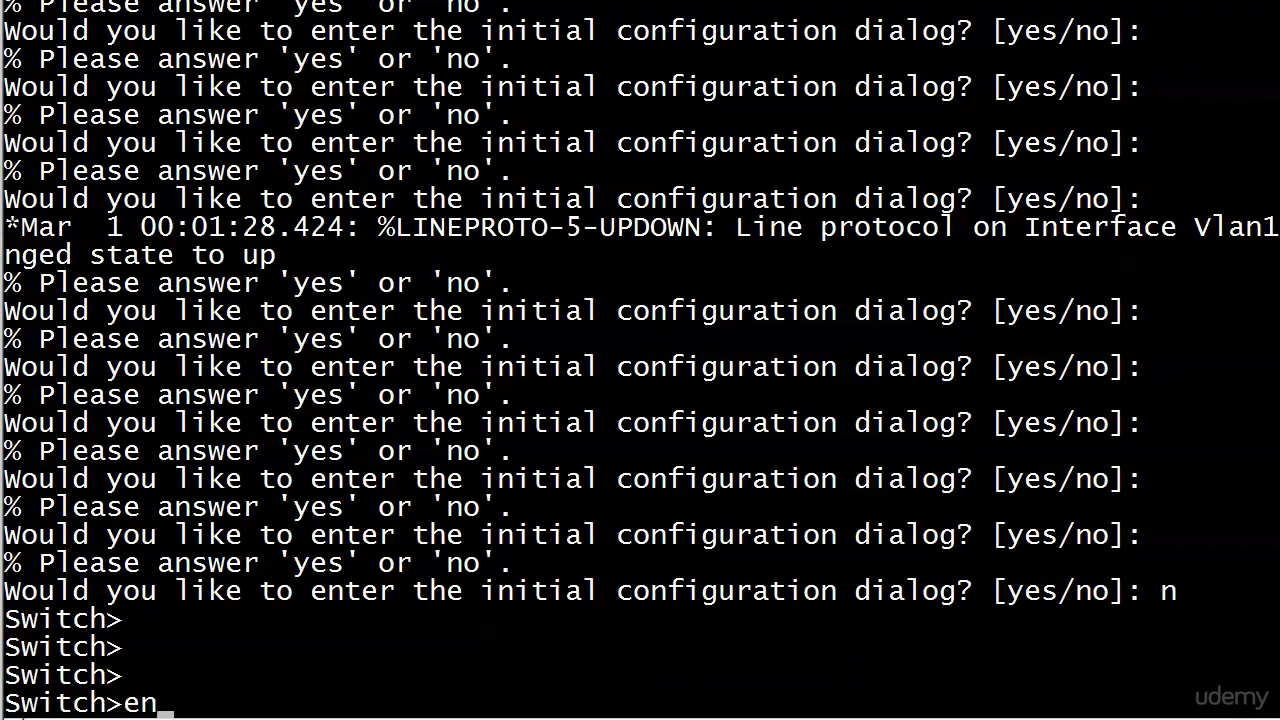
type("show vlan brief")
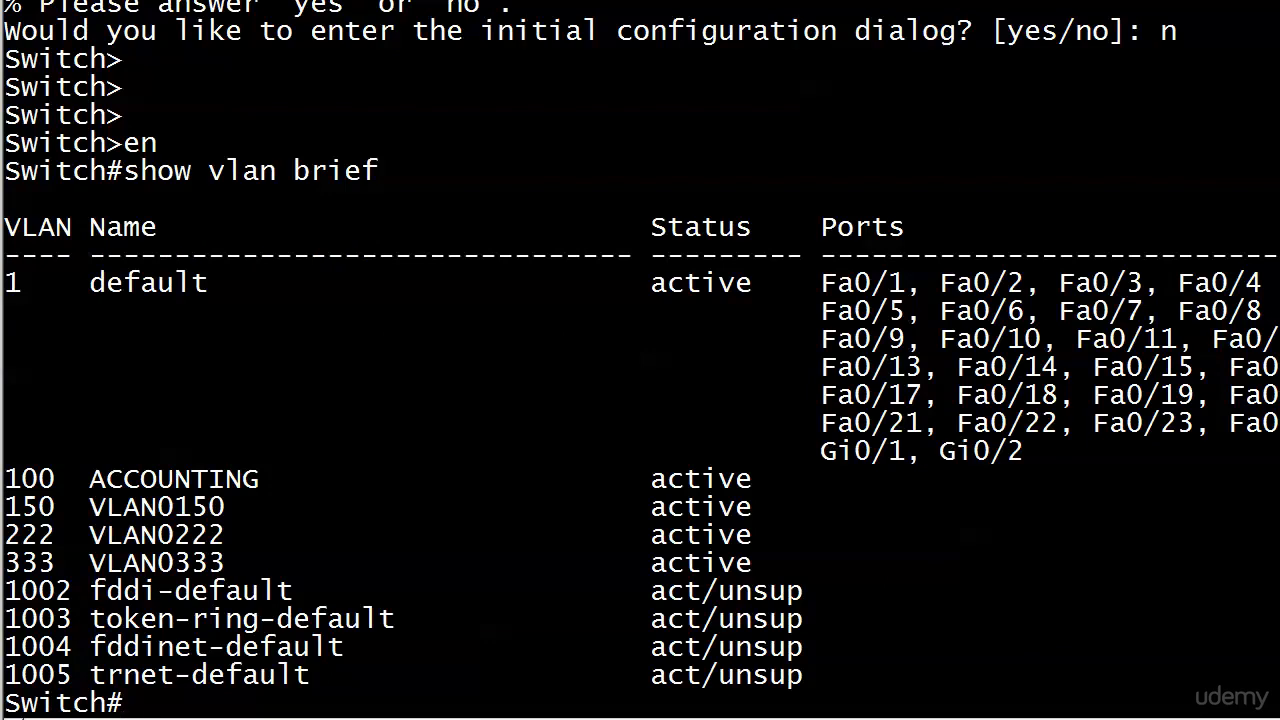
Page through show running-config to 'end', confirming no VLAN definitions remain
type("sh")
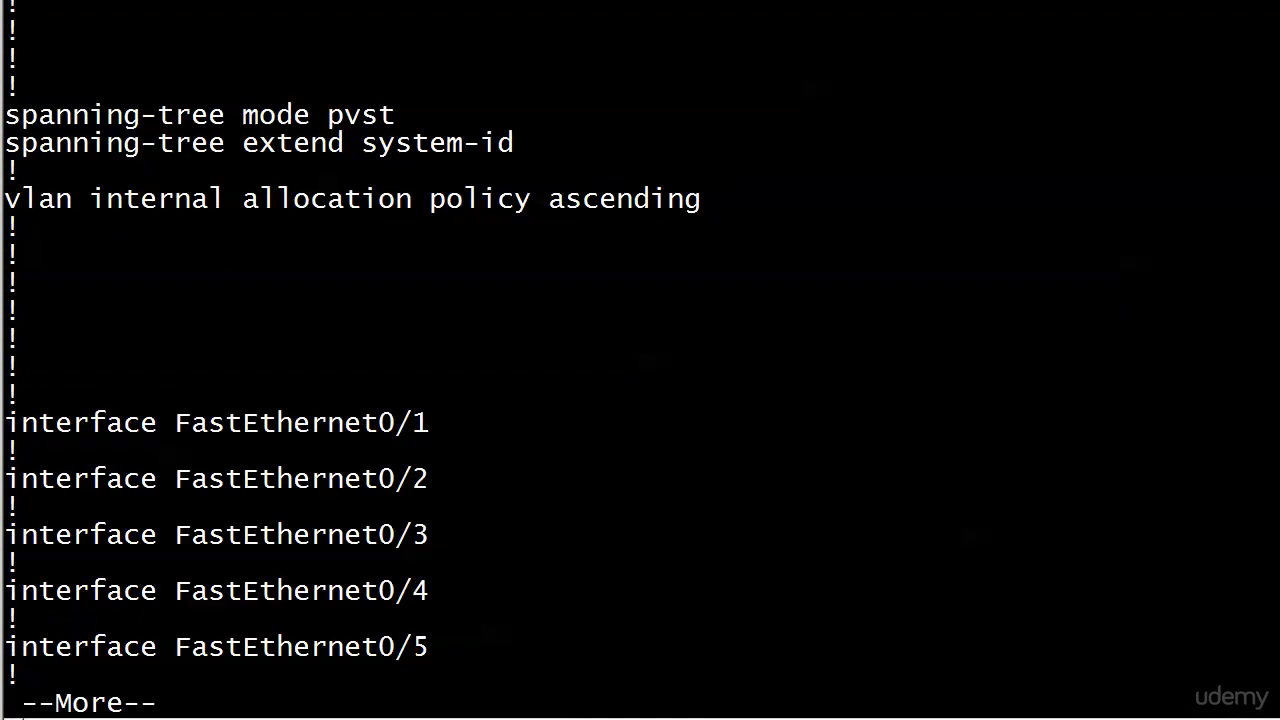
key("space")
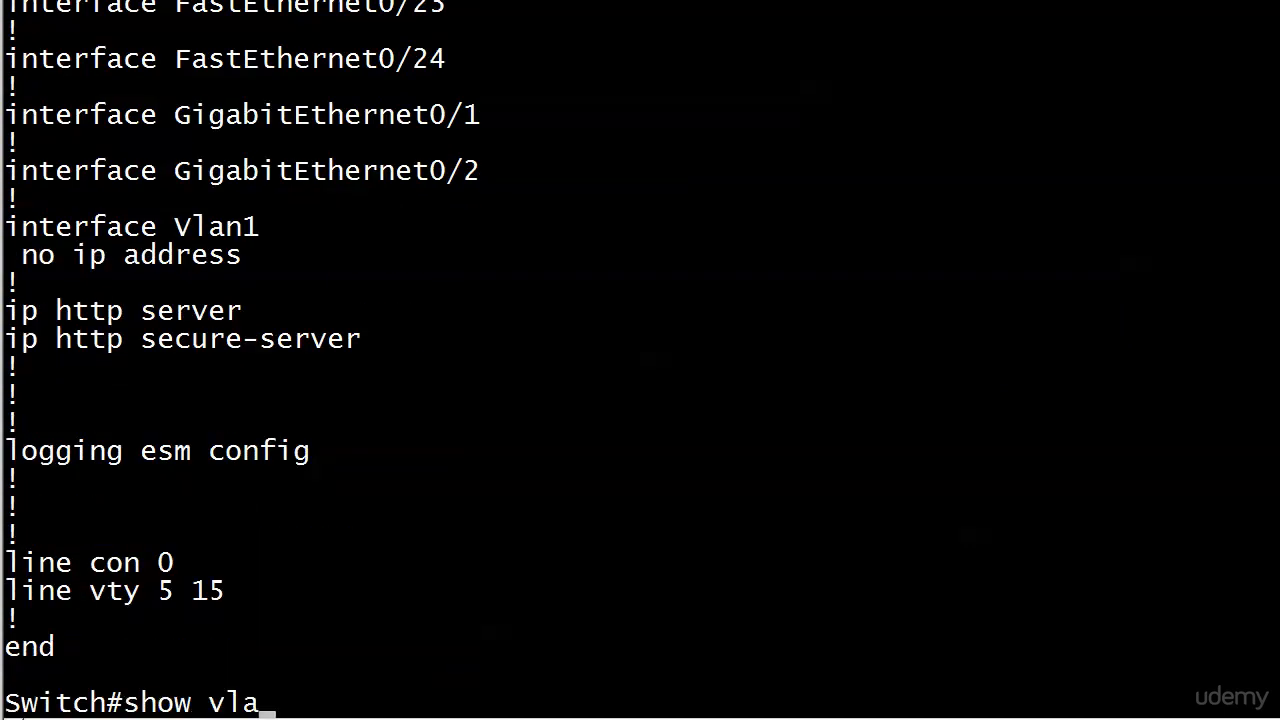
key("enter")
type("show flash")
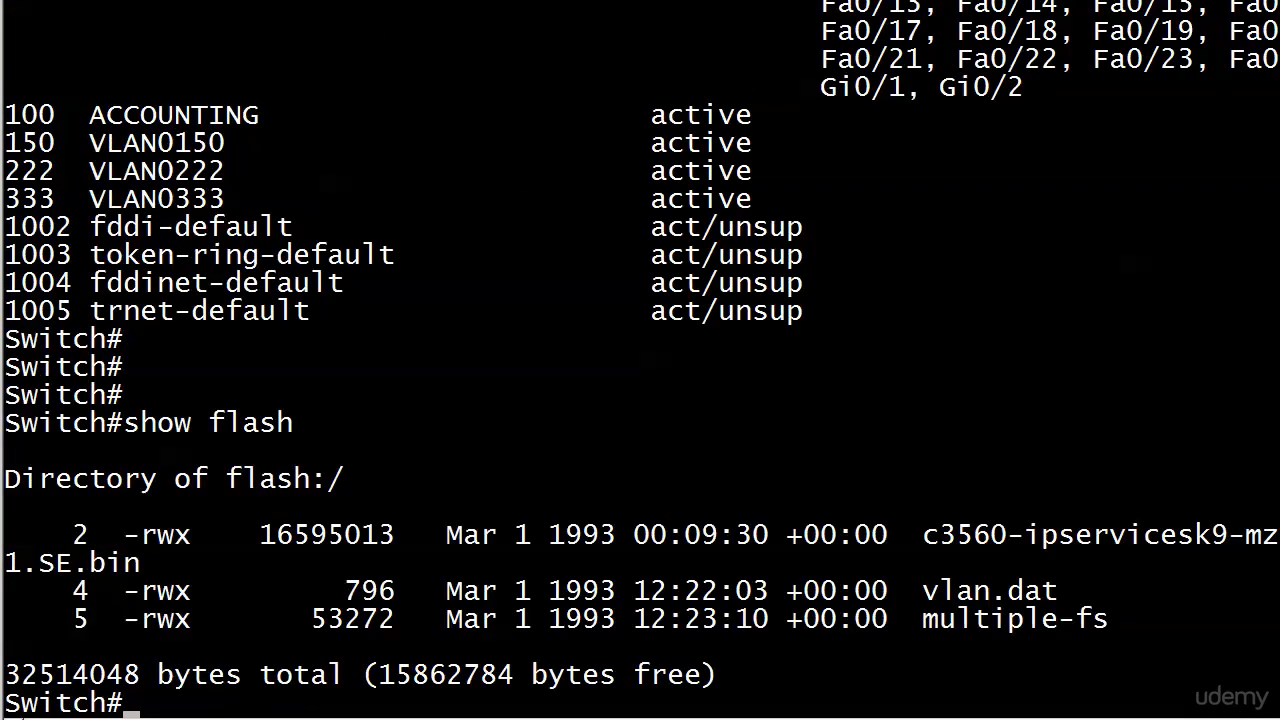
Run show flash, showing vlan.dat beside the IOS image and multiple-fs
right_click(975, 683)
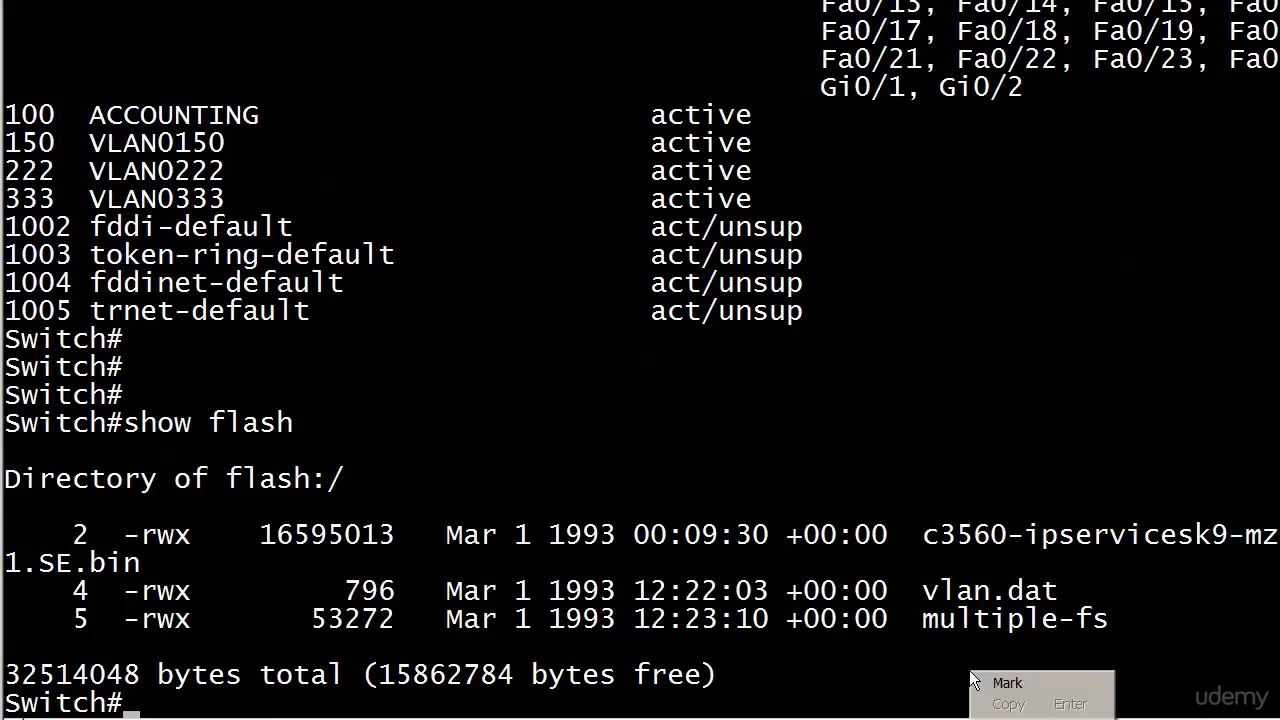
double_click(990, 590)
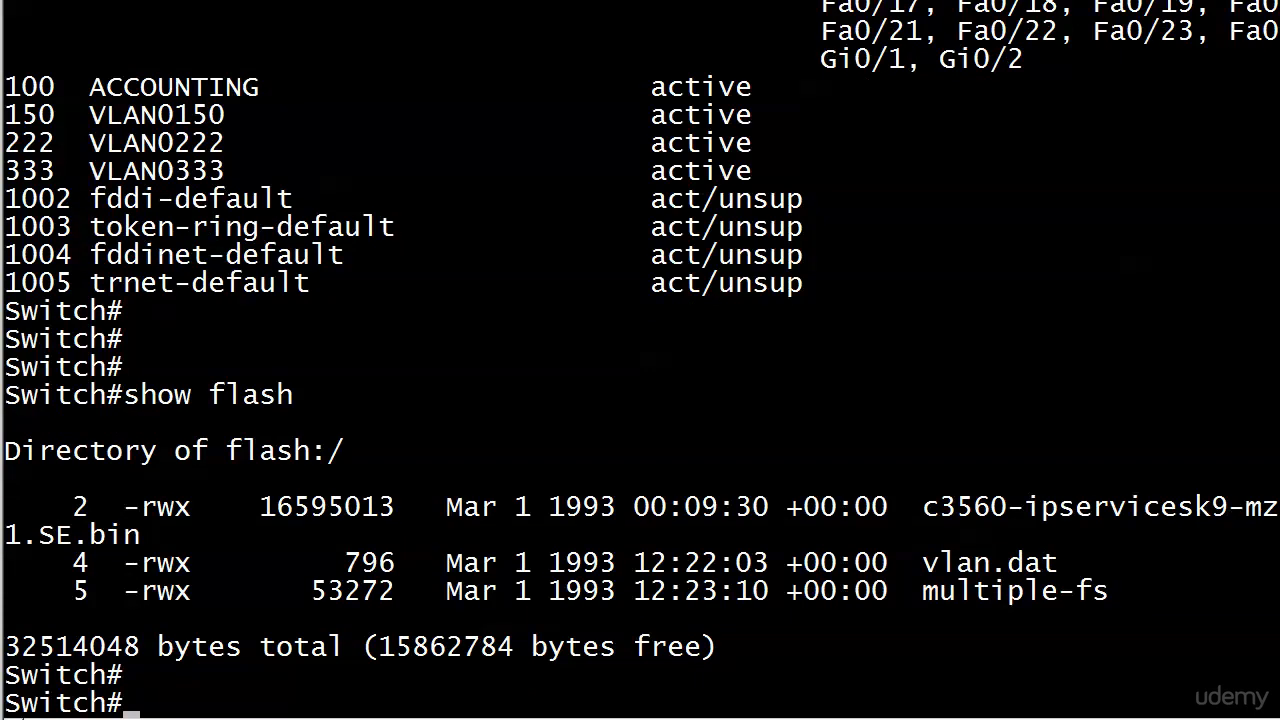
Run wr erase and confirm wiping the startup configuration from NVRAM
type("wr erase")
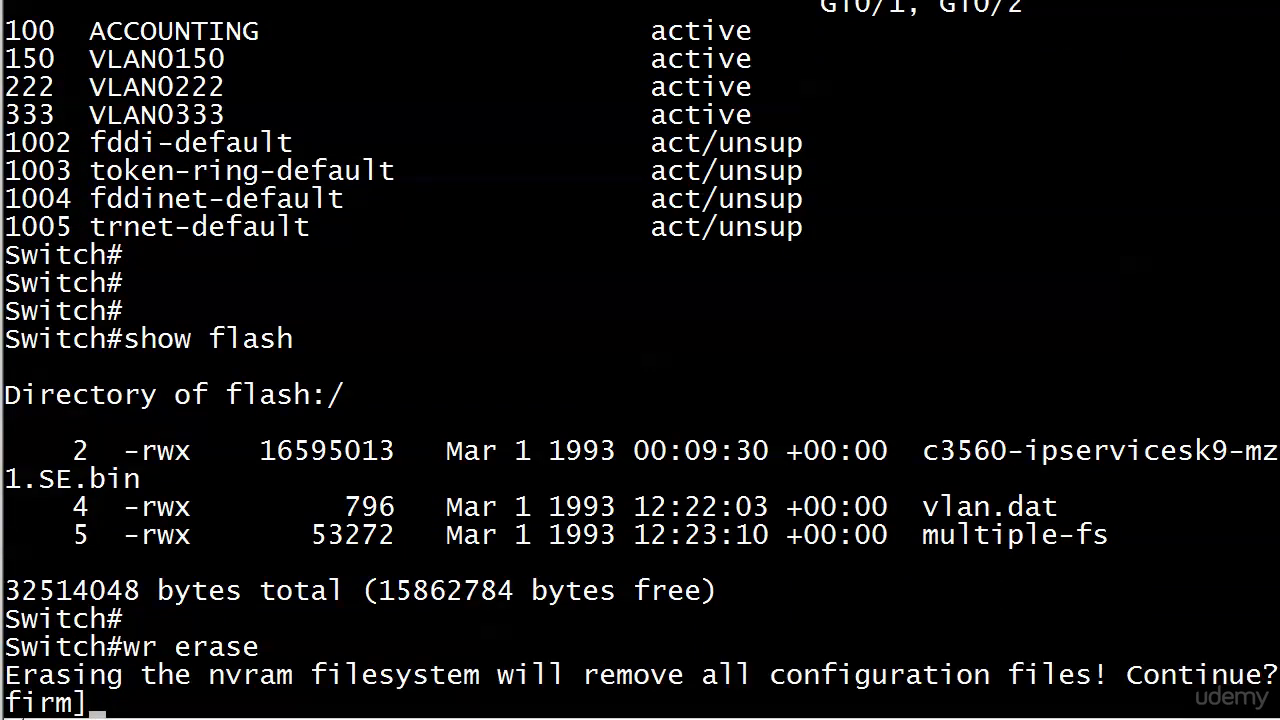
key("enter")
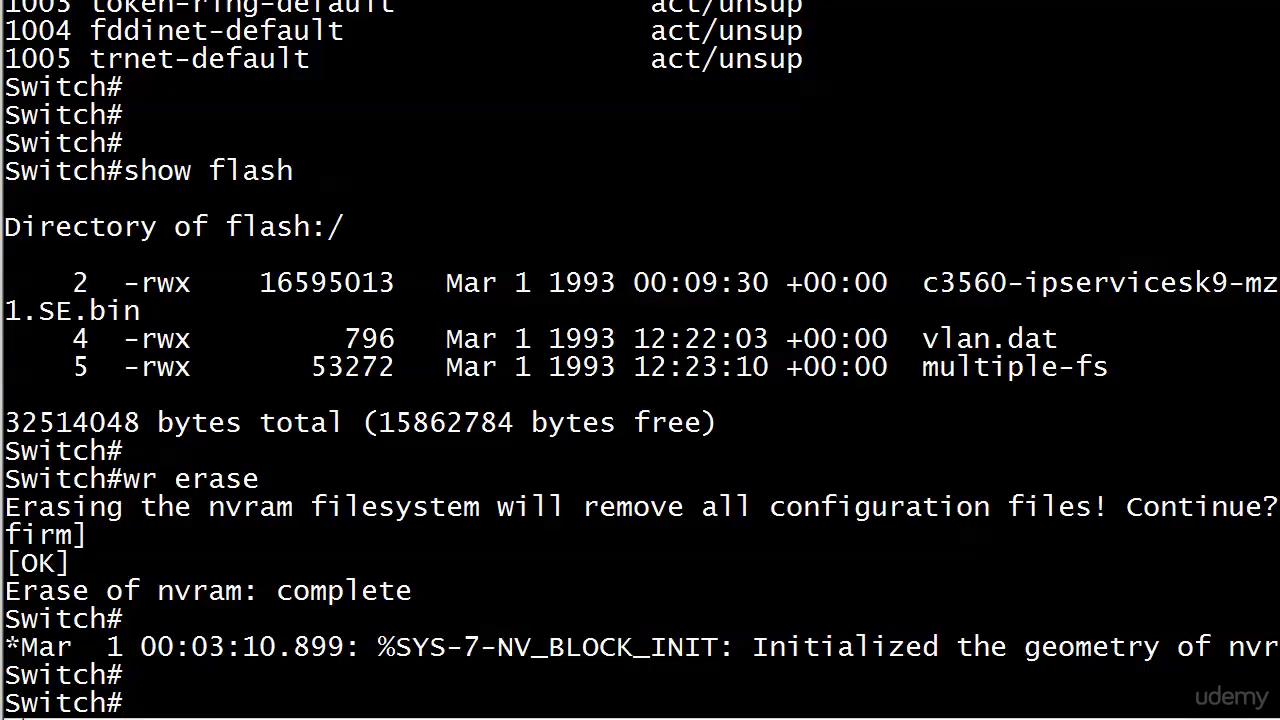
scroll("down", 3)
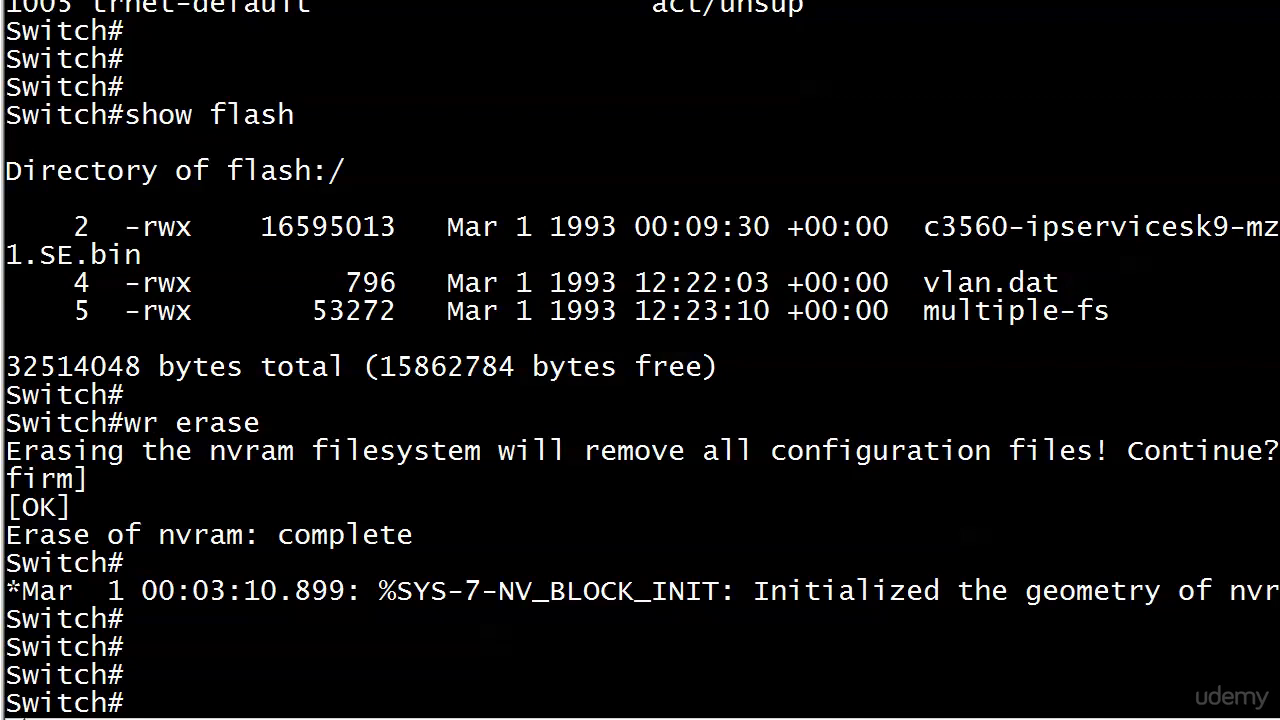
Delete vlan.dat from flash and verify the listing shows only the IOS image and multiple-fs
type("delete vlan.dat")
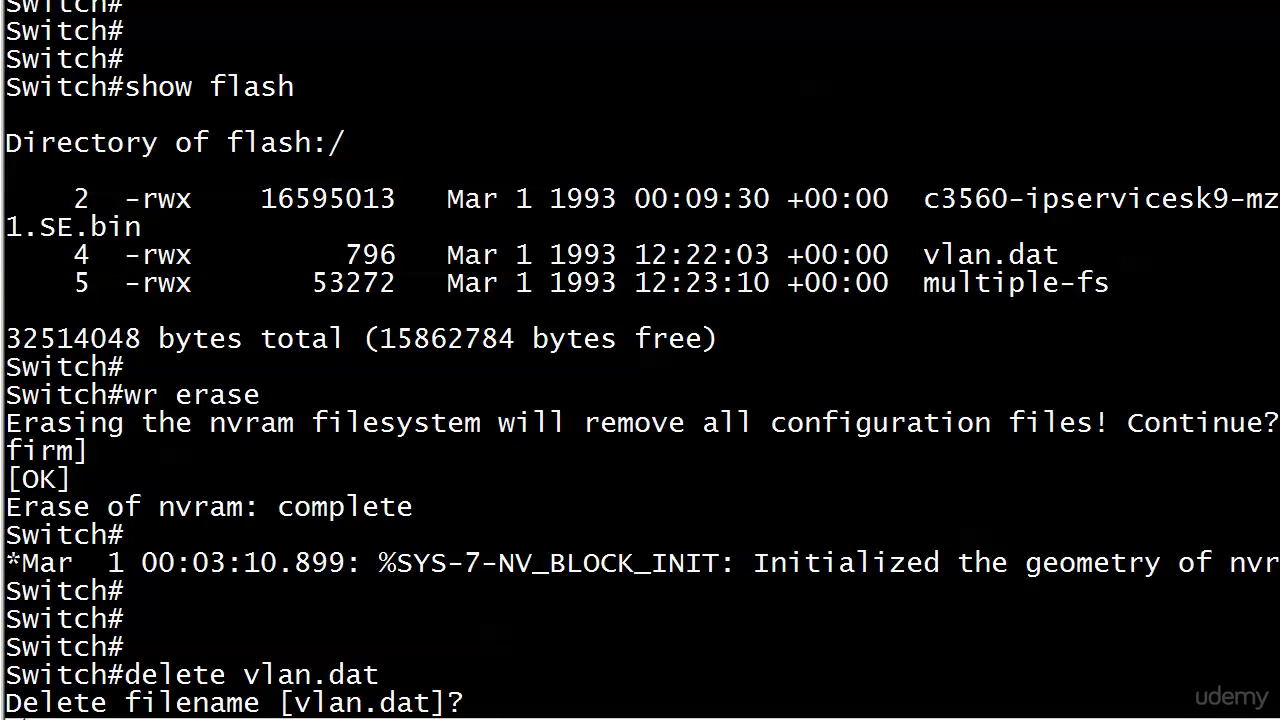
key("enter")
type("y")
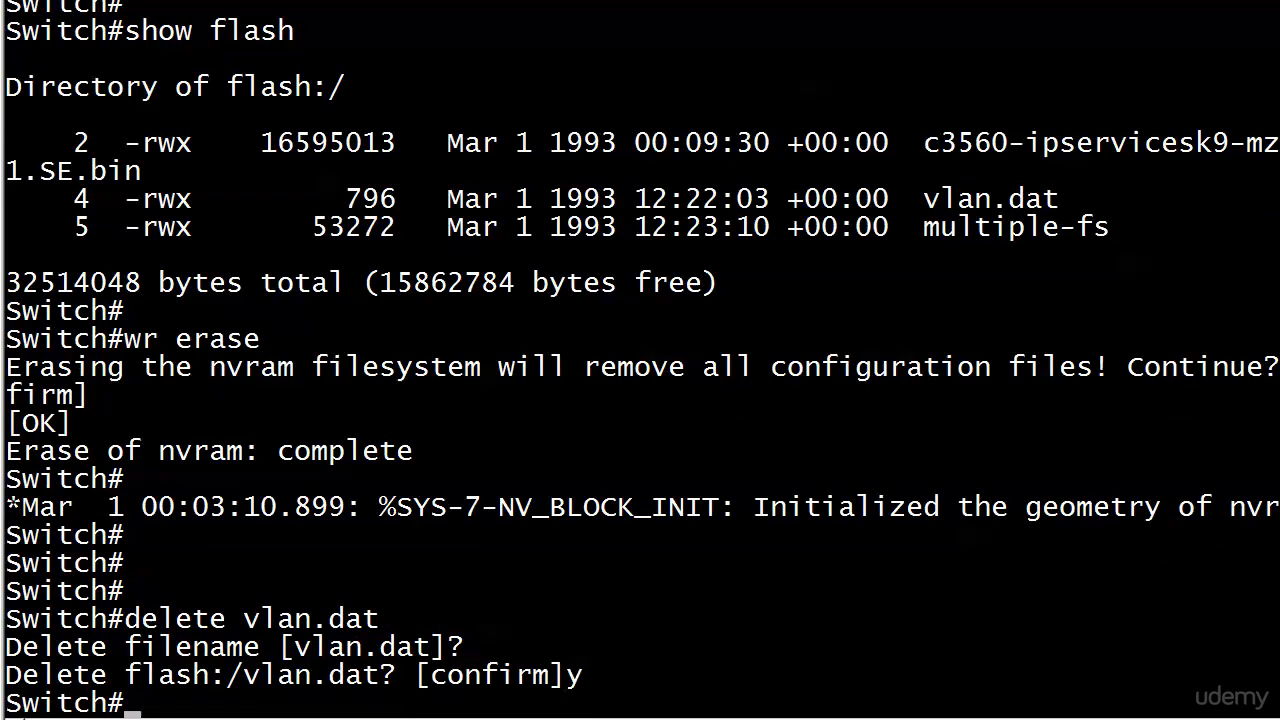
key("Return")
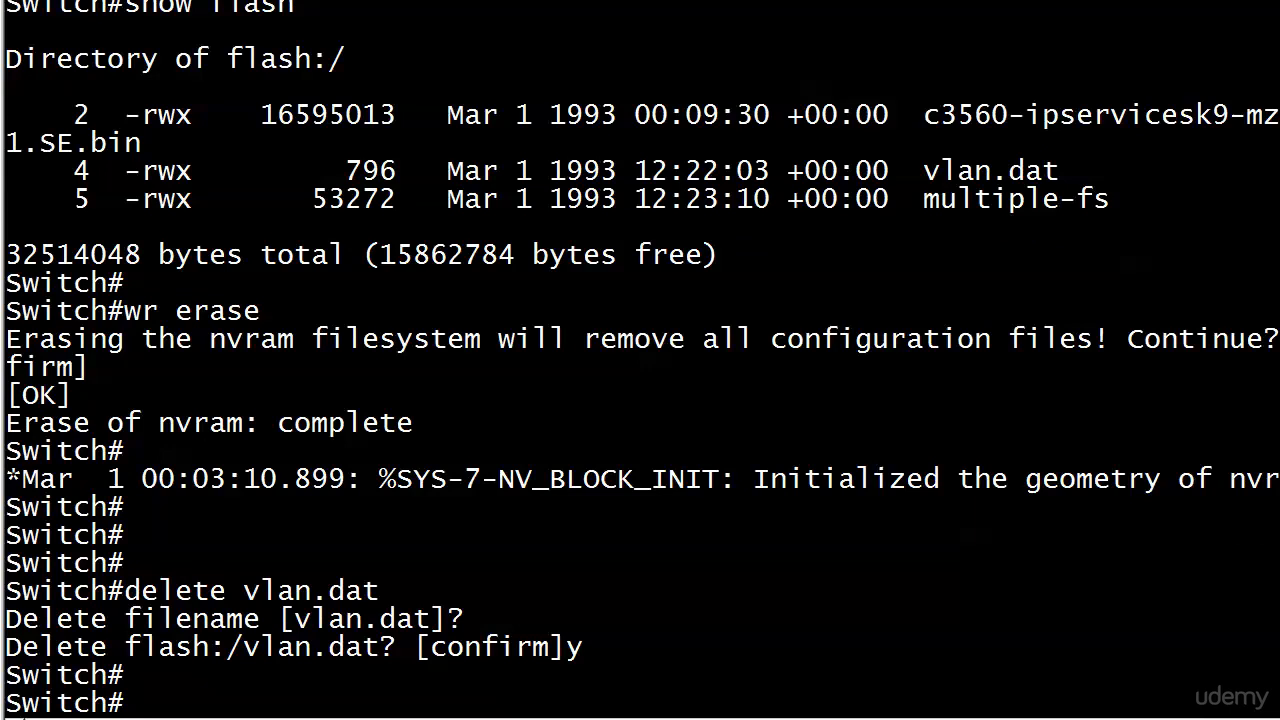
type("shor")
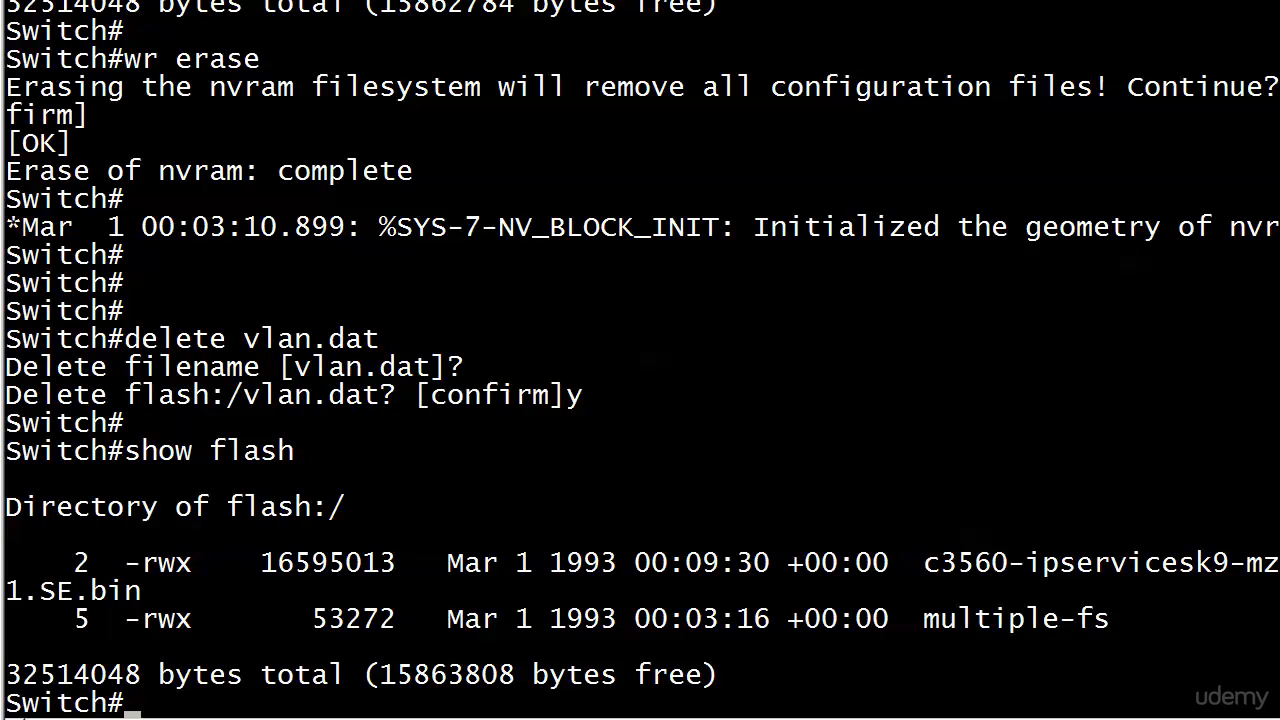
Retry 'delete vlan.dat', confirming the filename with 'y', which fails with no such file
type("delete vlan.da")
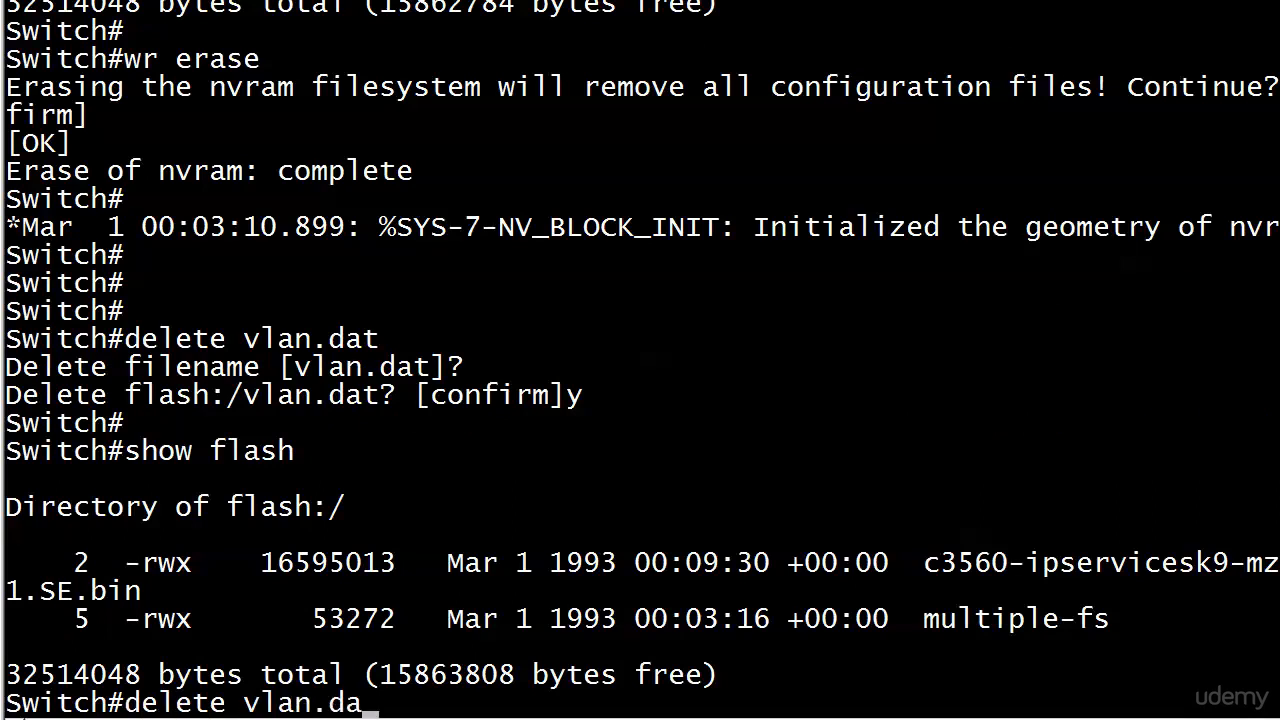
key("enter")
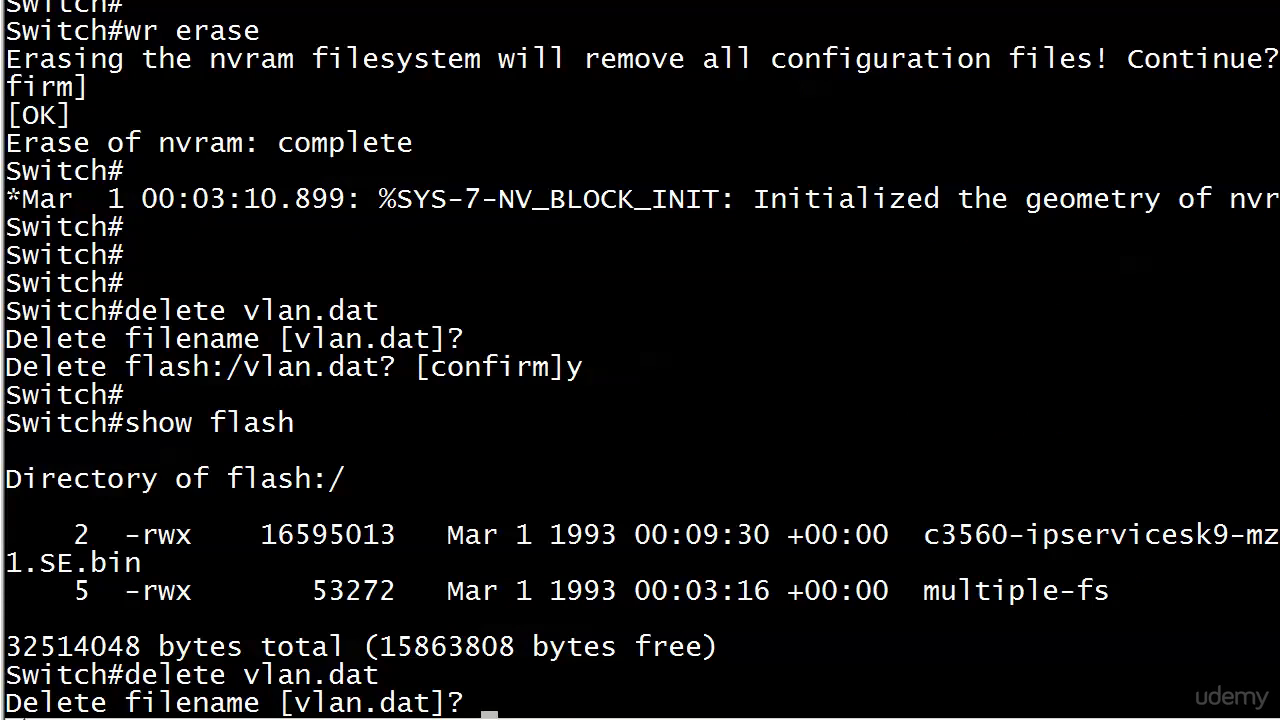
type("y")
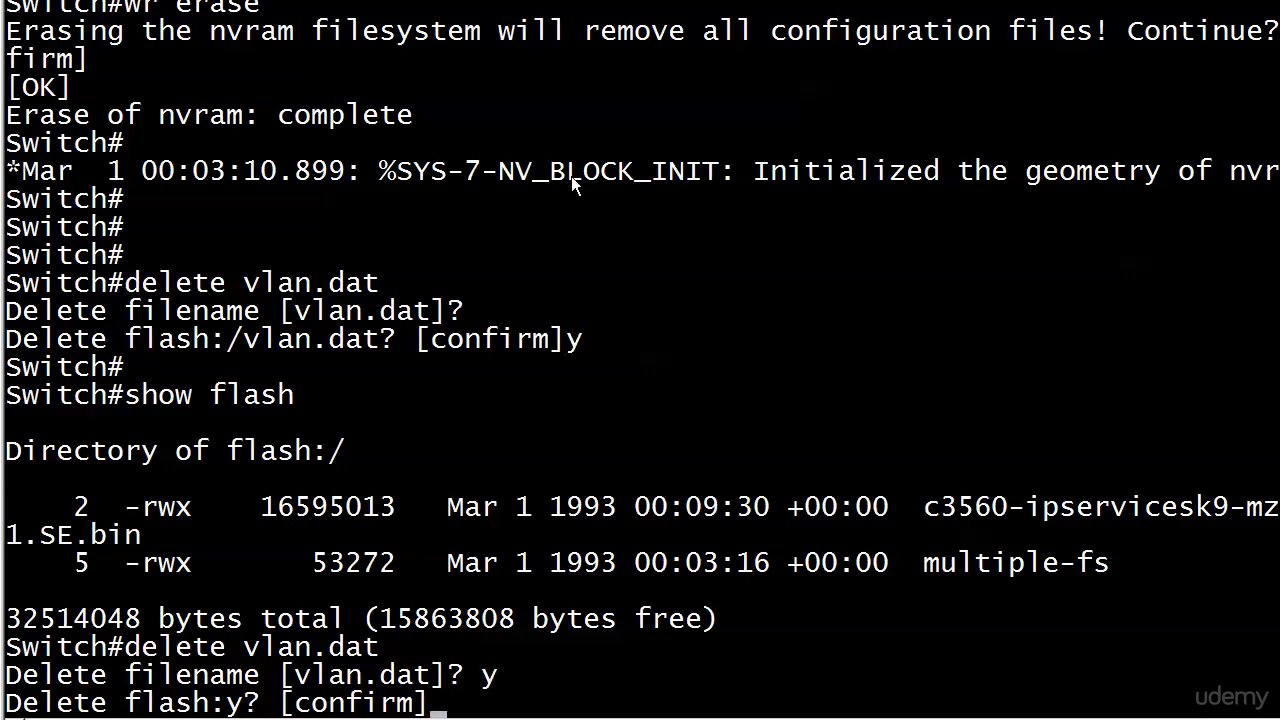
right_click(520, 700)
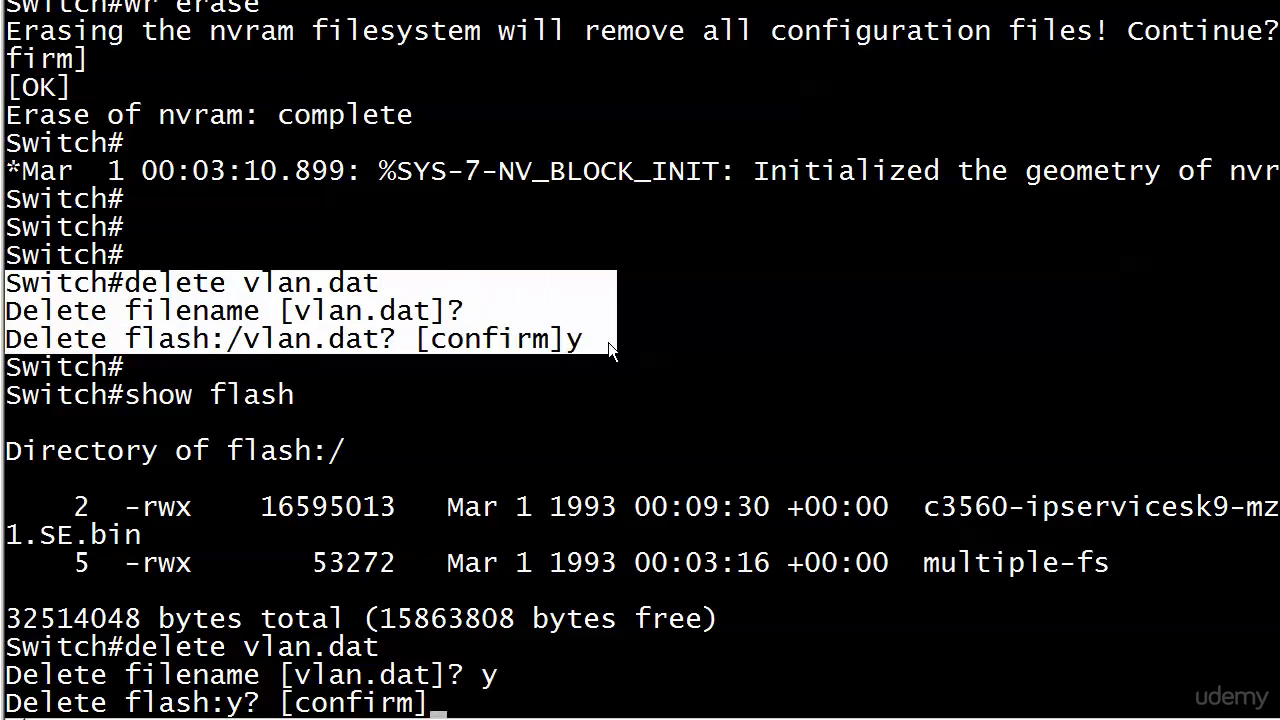
key("enter")
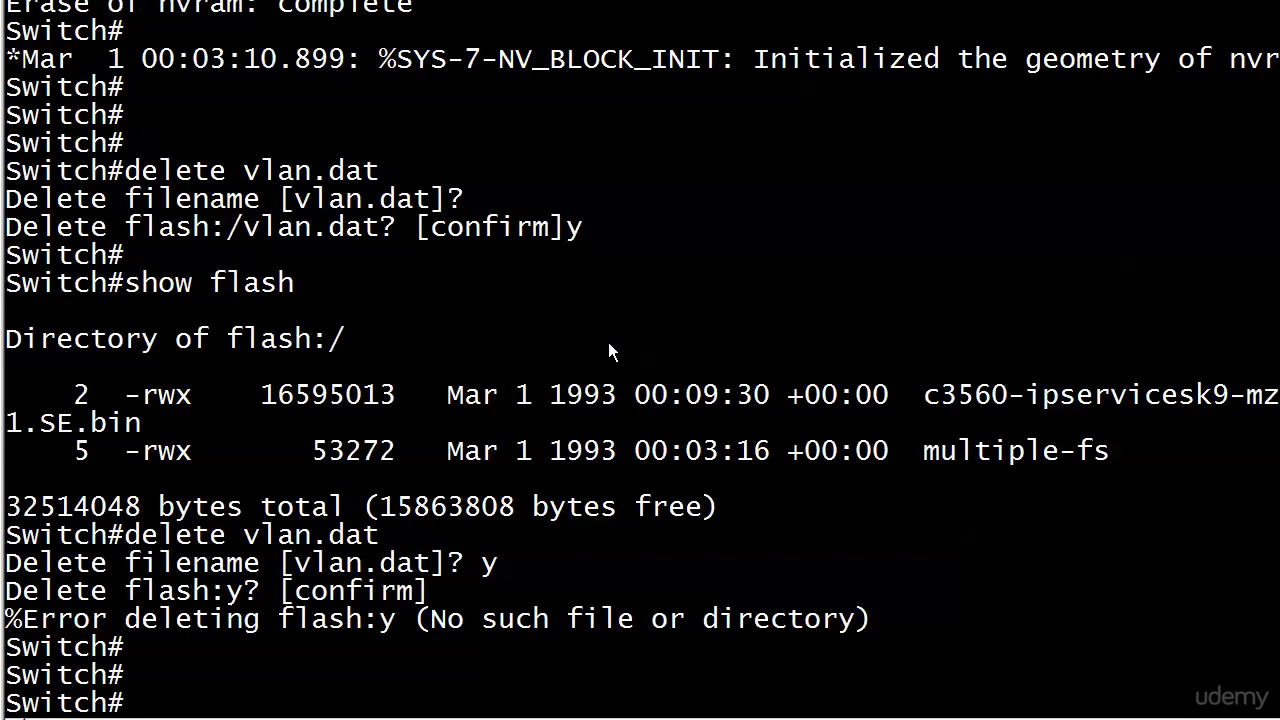
mouse_move(347, 627)
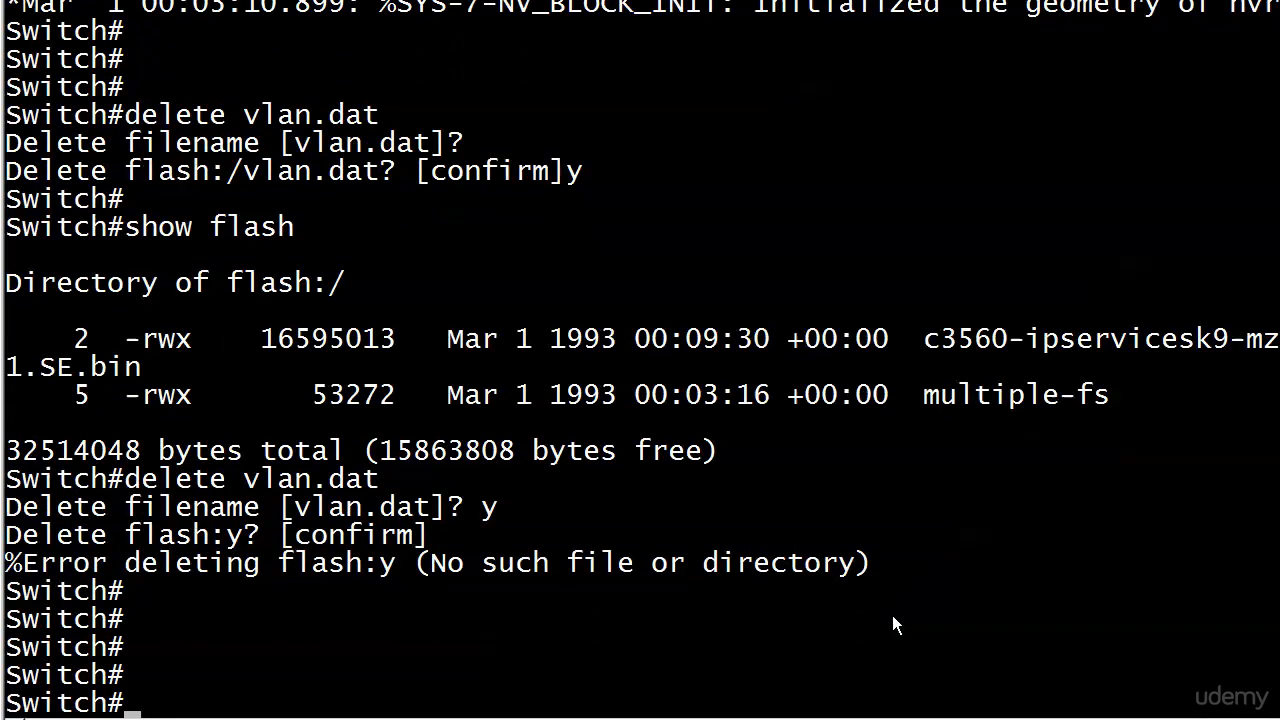
Reload the switch, confirming with 'y' so it boots into the initial configuration dialog
type("reloady")
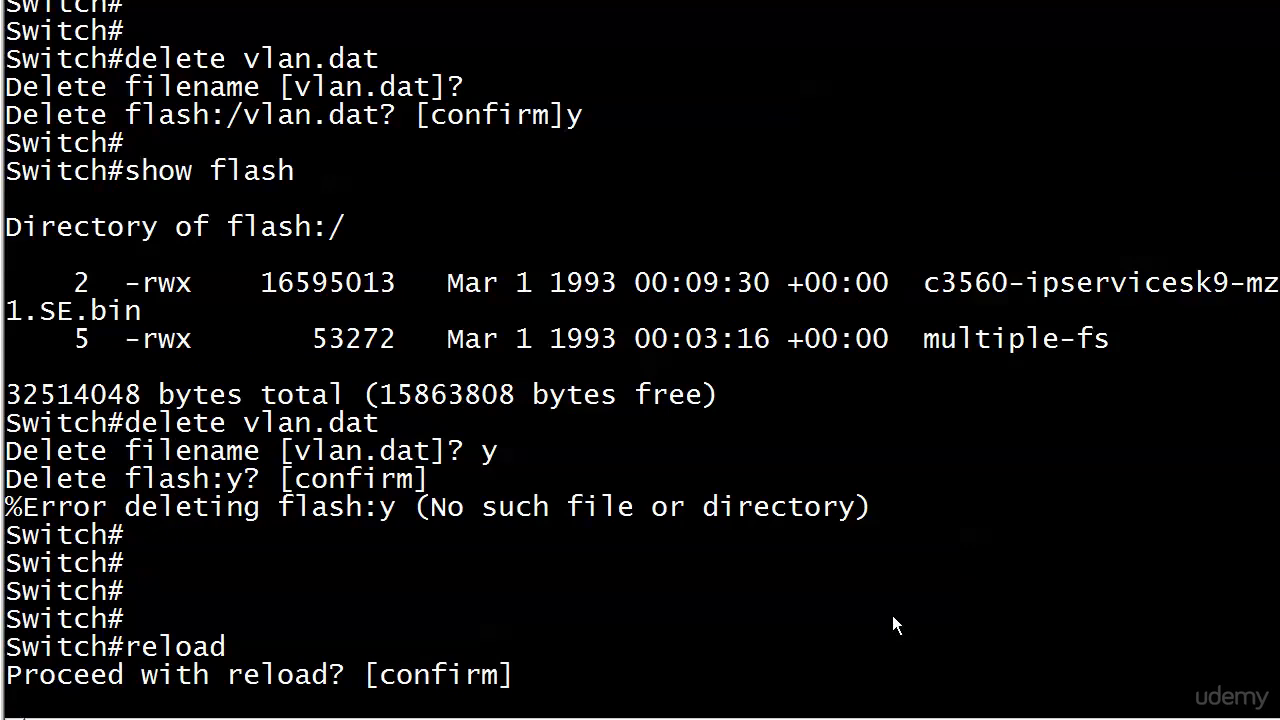
key("enter")
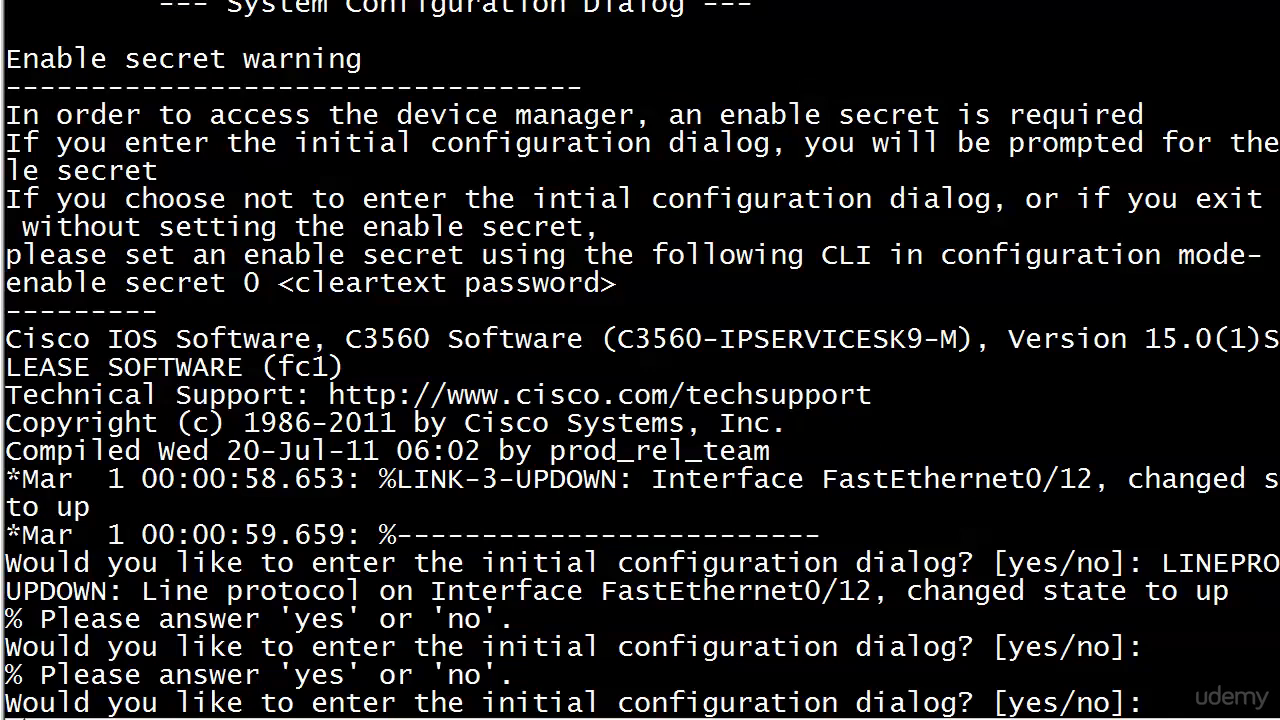
Decline setup with 'n', enter enable mode, and list VLANs showing only VLAN 1 and 1002–1005
type("n")
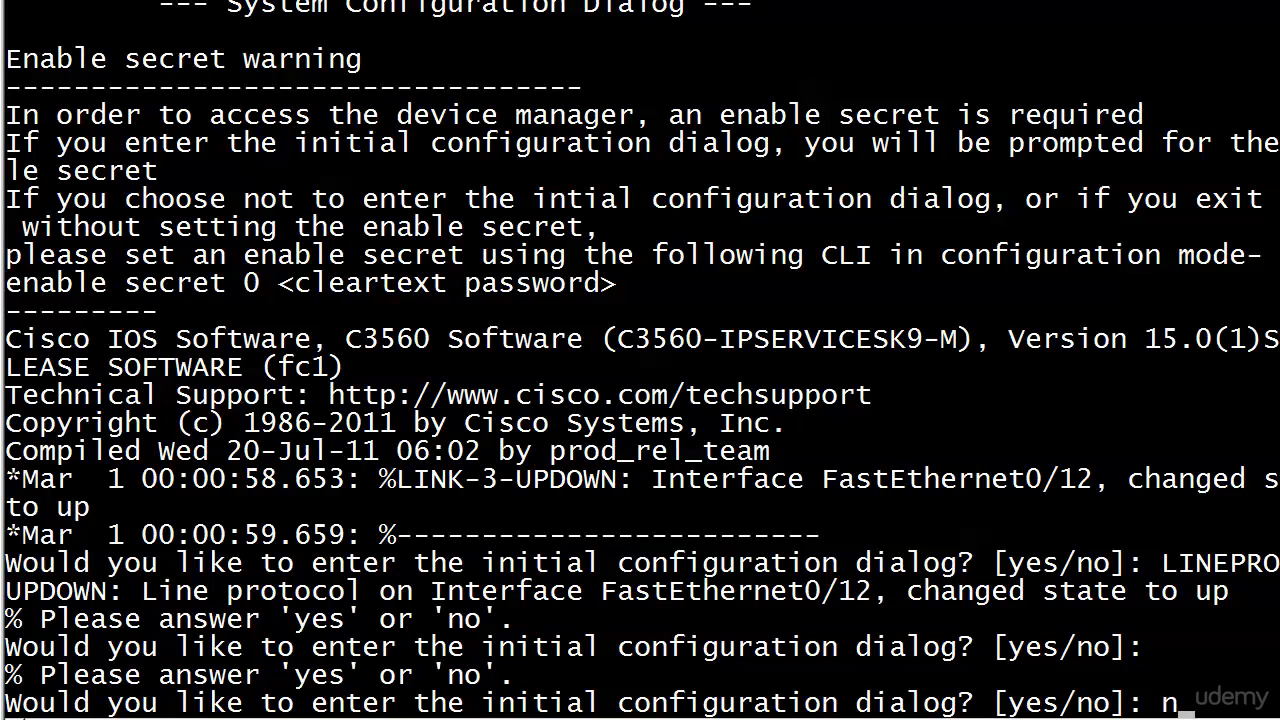
type("en")
type("show vlan brief")
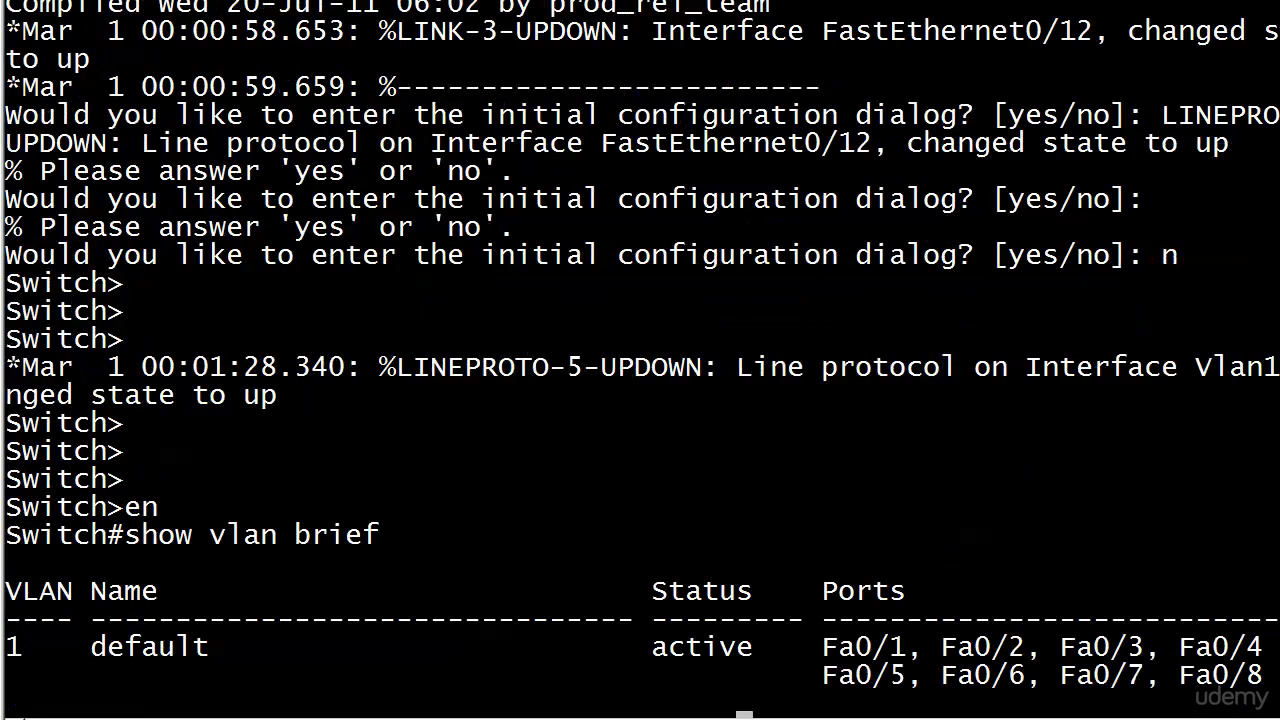
scroll("down", 3)
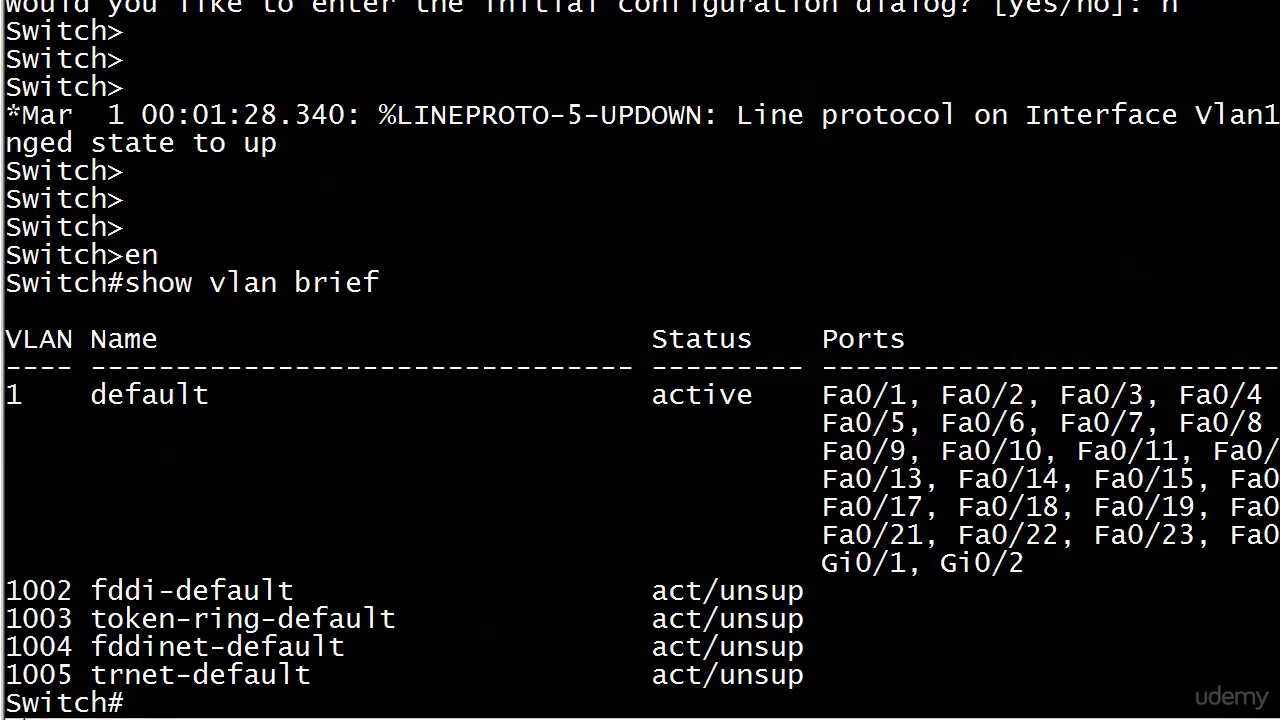